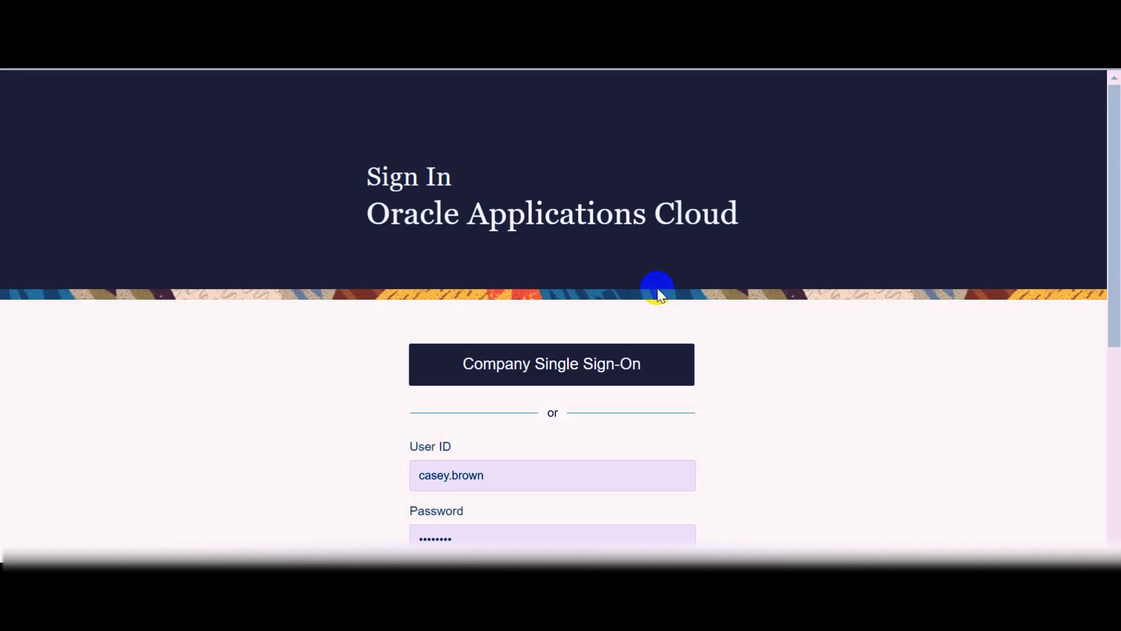
{"action": "mouse_move", "coordinate": [852, 317]}
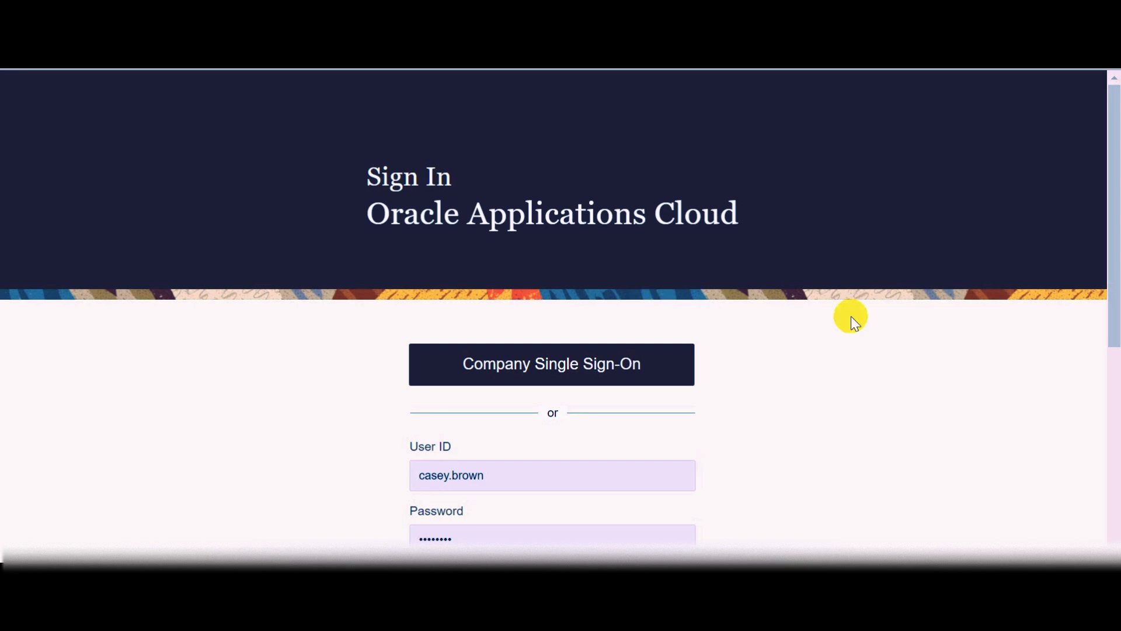
Sign in with the prefilled credentials to reach the home page
{"action": "scroll", "scroll_direction": "down", "scroll_amount": 3}
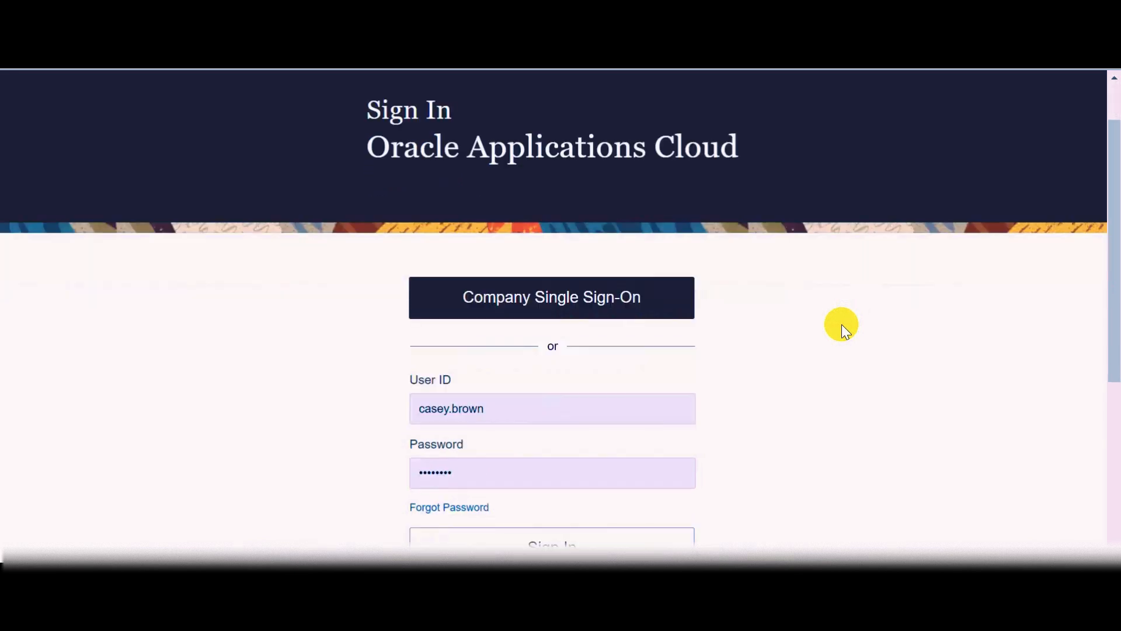
{"action": "scroll", "scroll_direction": "down", "scroll_amount": 3}
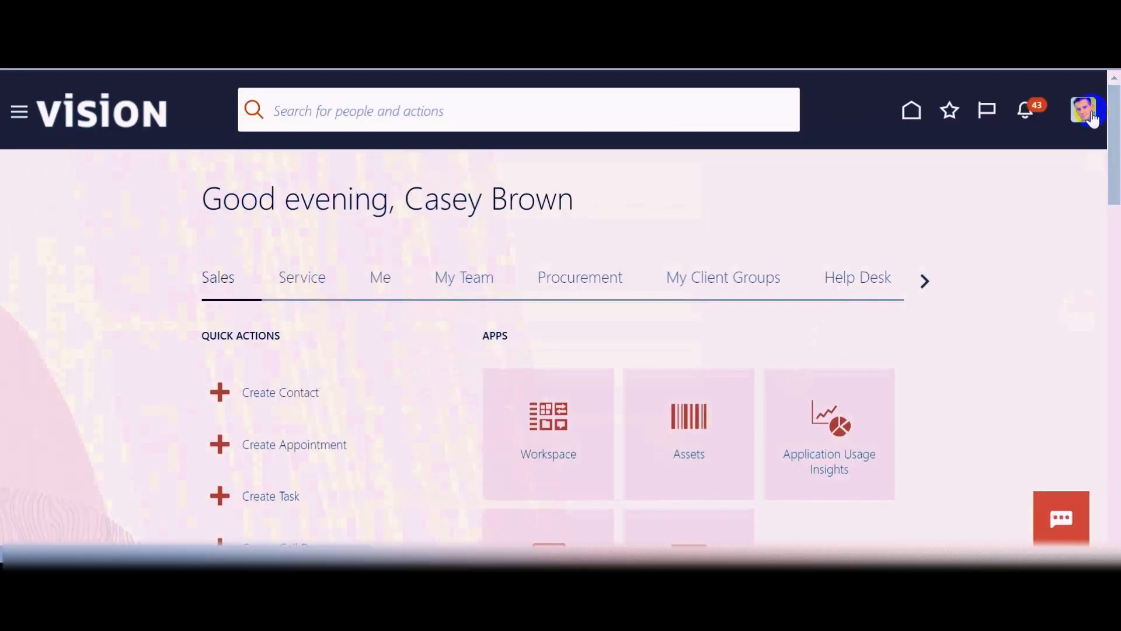
{"action": "mouse_move", "coordinate": [1065, 205]}
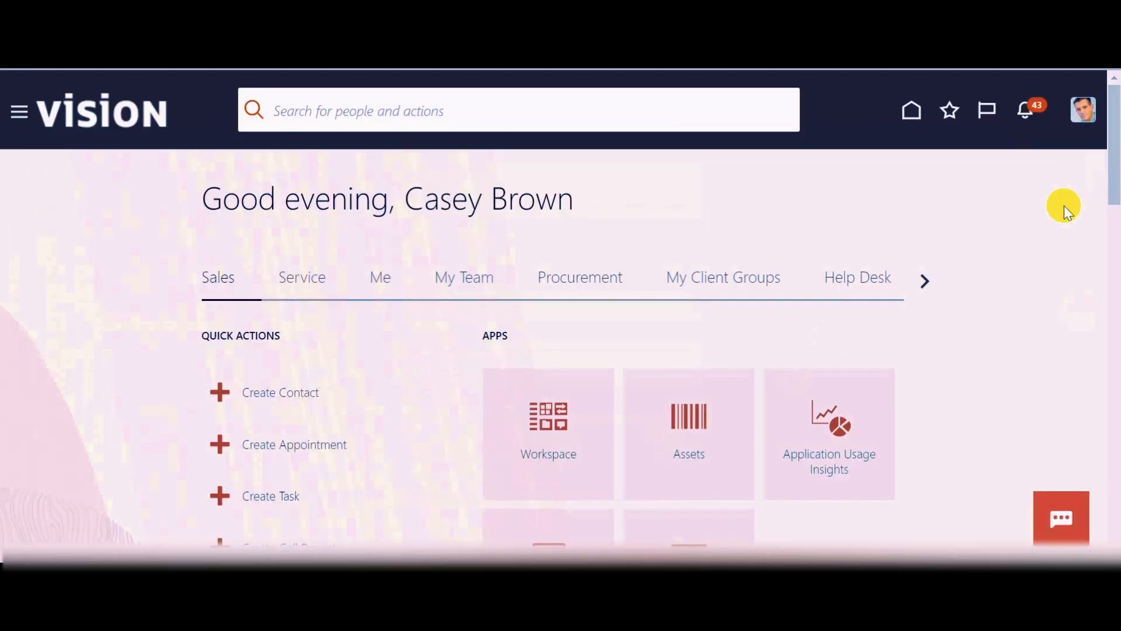
Bring up the Settings and Actions menu from the user avatar
{"action": "left_click", "coordinate": [1082, 109]}
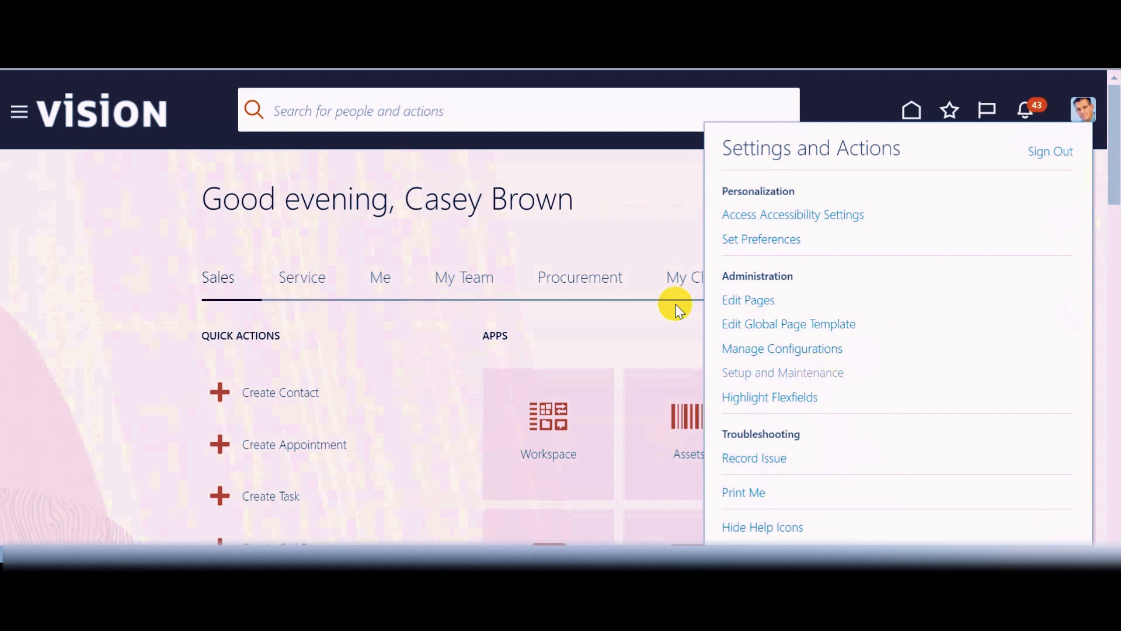
{"action": "mouse_move", "coordinate": [650, 300]}
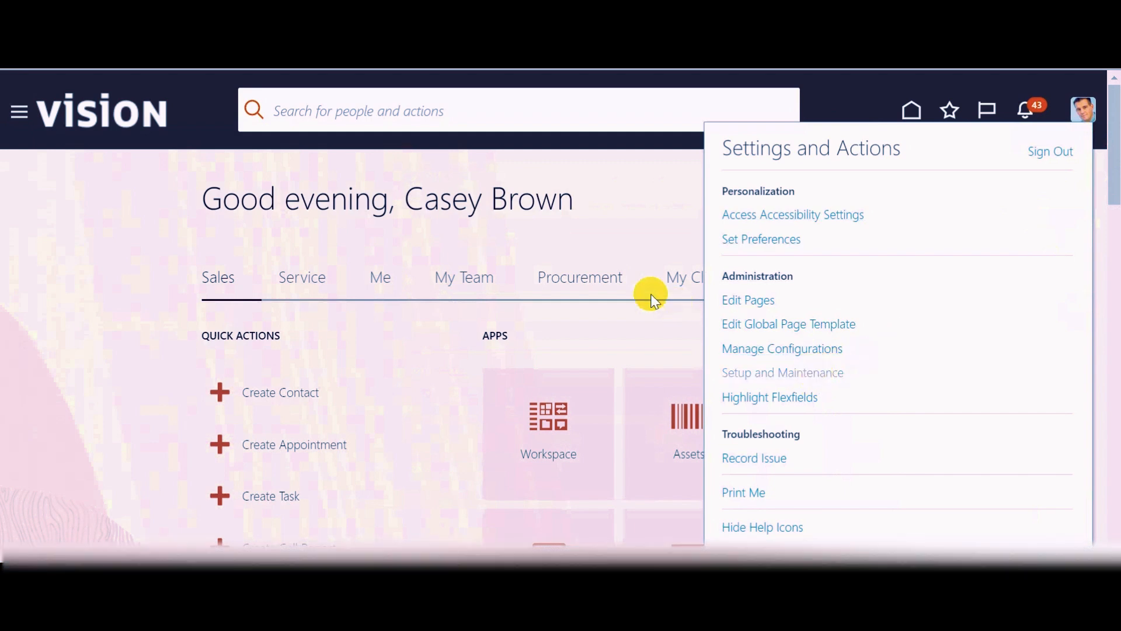
Go to Setup and Maintenance and switch the setup offering to Financials
{"action": "left_click", "coordinate": [783, 372]}
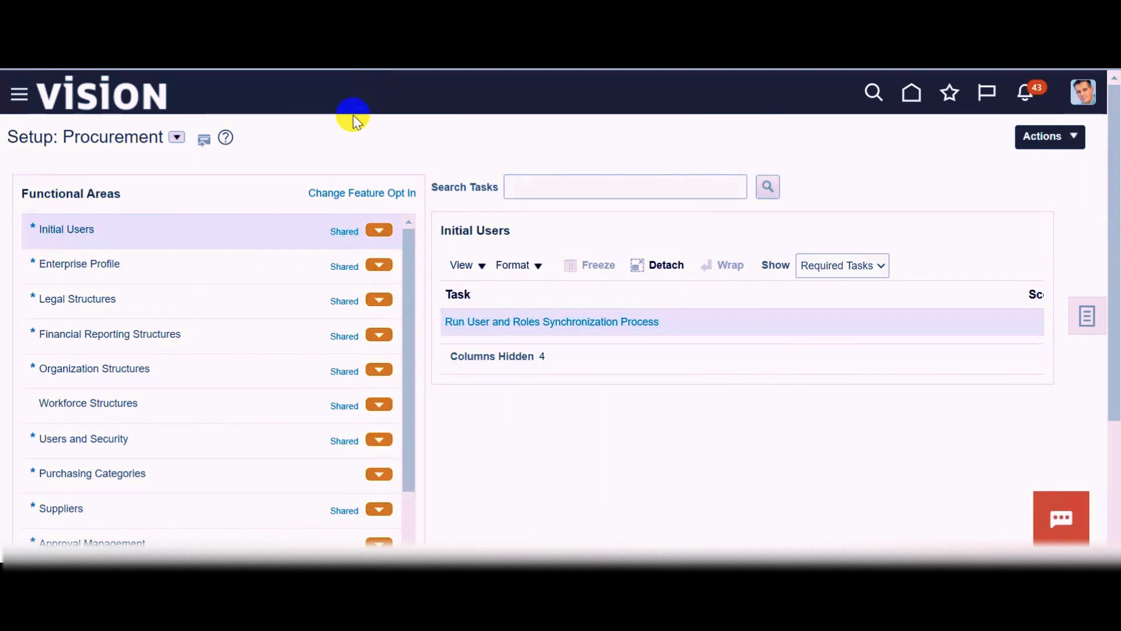
{"action": "mouse_move", "coordinate": [176, 137]}
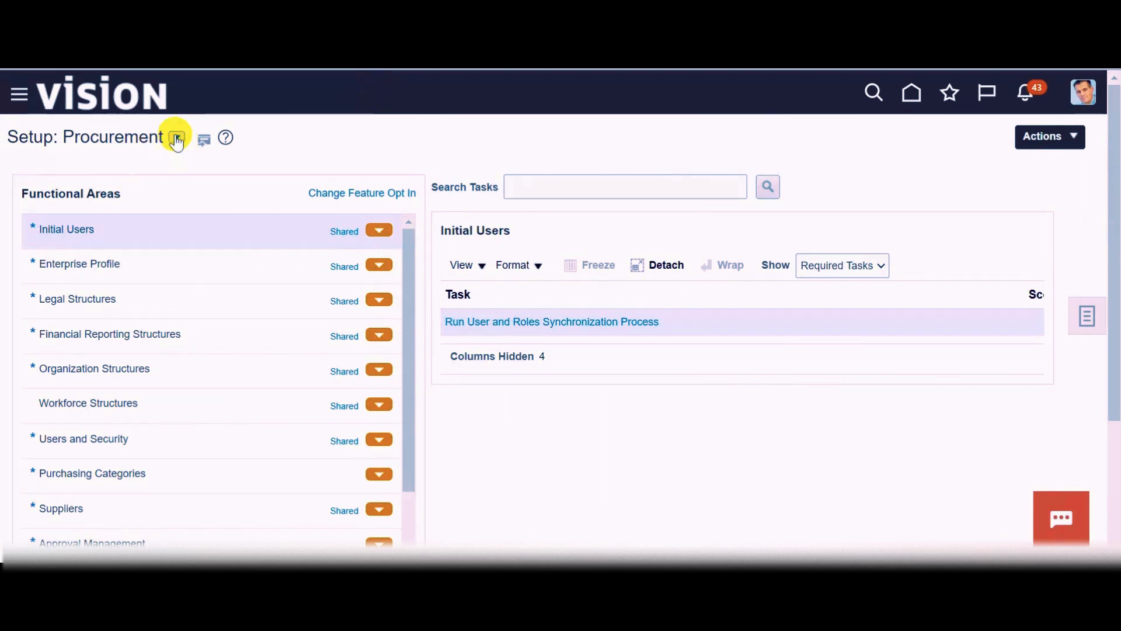
{"action": "left_click", "coordinate": [177, 137]}
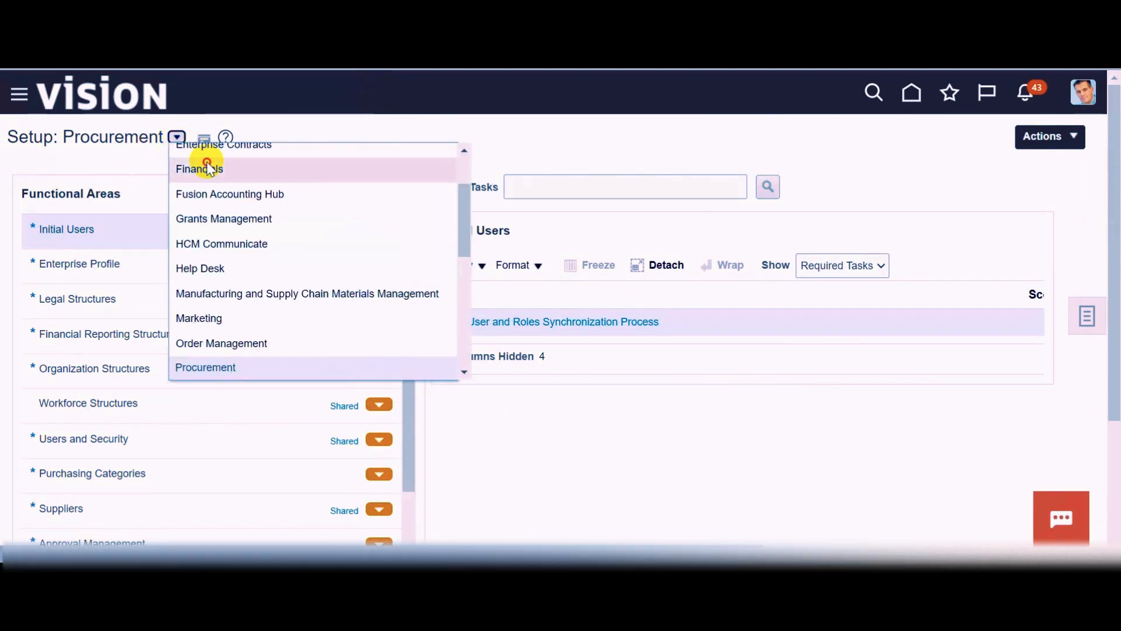
{"action": "left_click", "coordinate": [198, 168]}
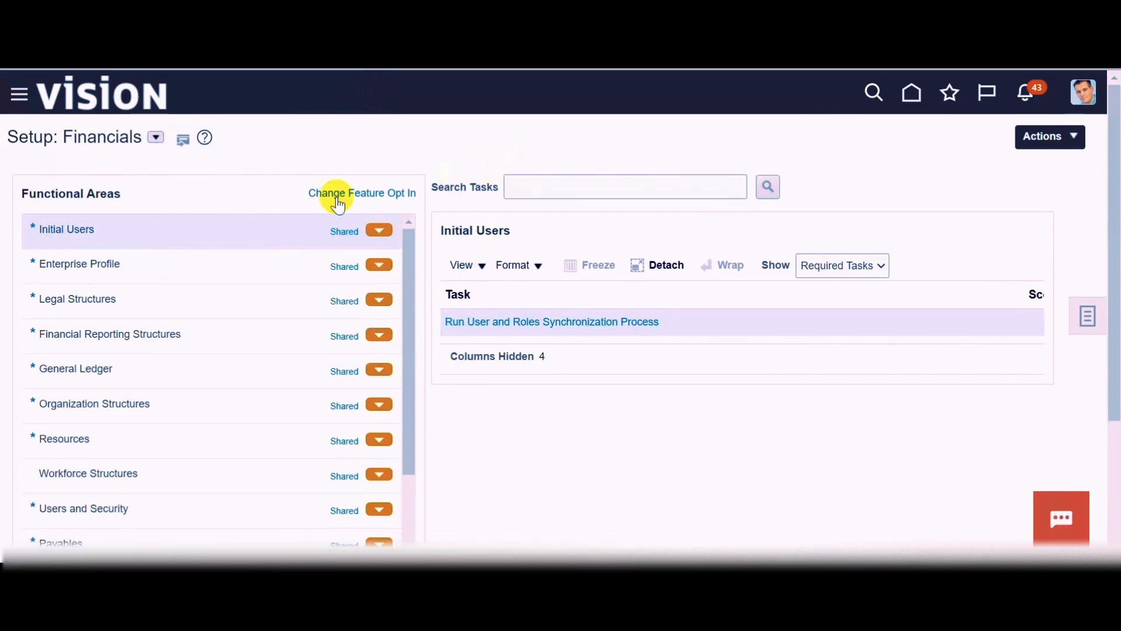
{"action": "mouse_move", "coordinate": [232, 299]}
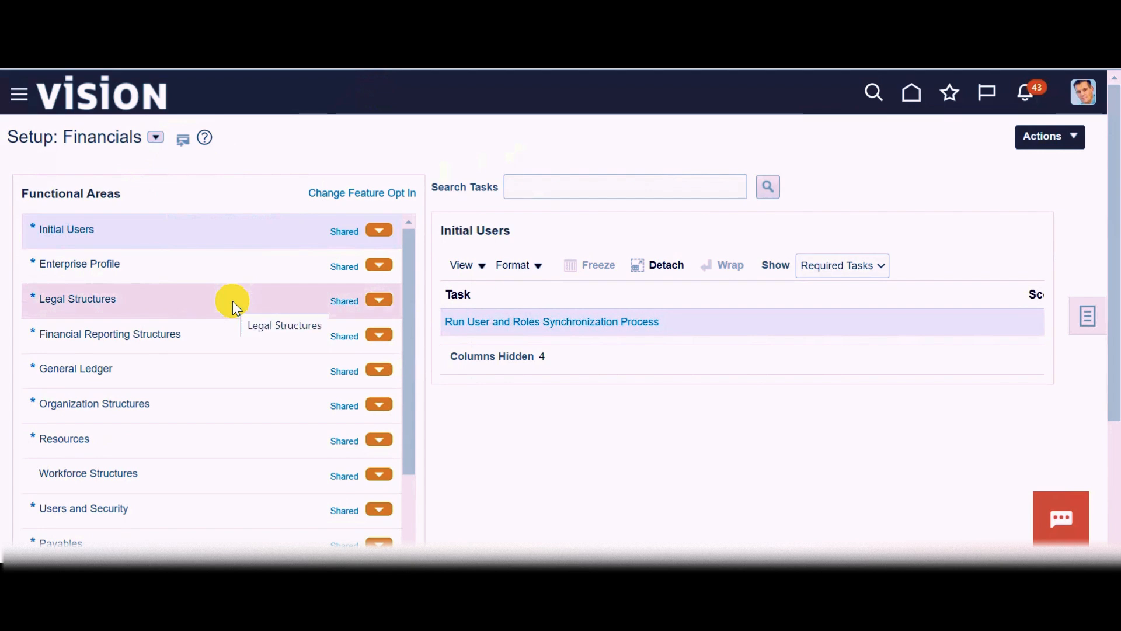
{"action": "mouse_move", "coordinate": [192, 414]}
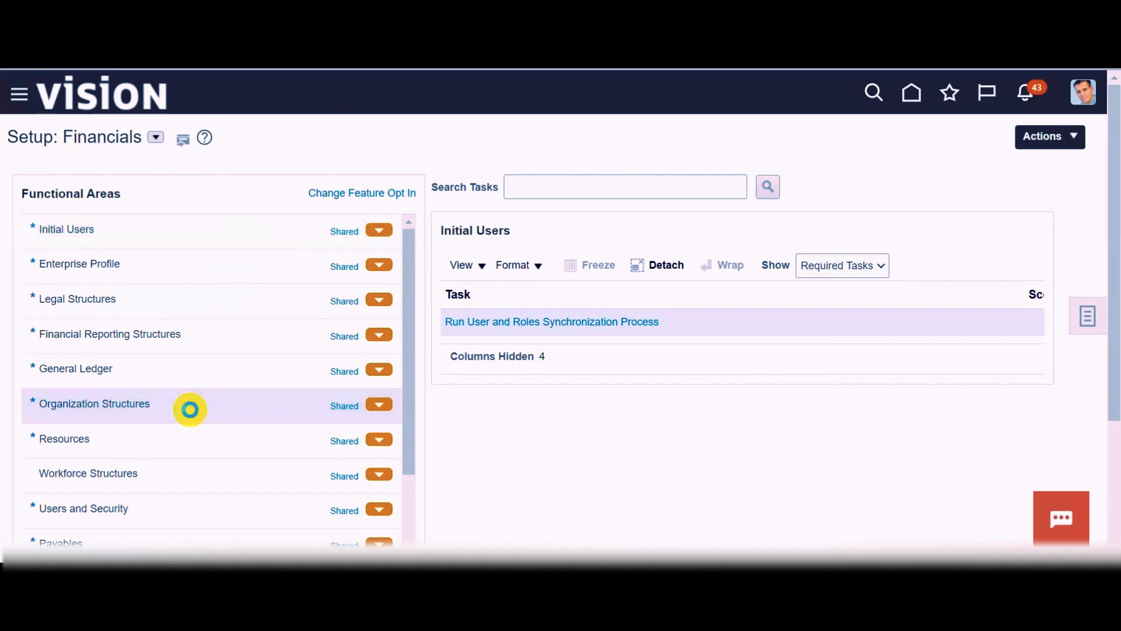
Start a new business unit from the Manage Business Unit task under Organization Structures
{"action": "left_click", "coordinate": [93, 403]}
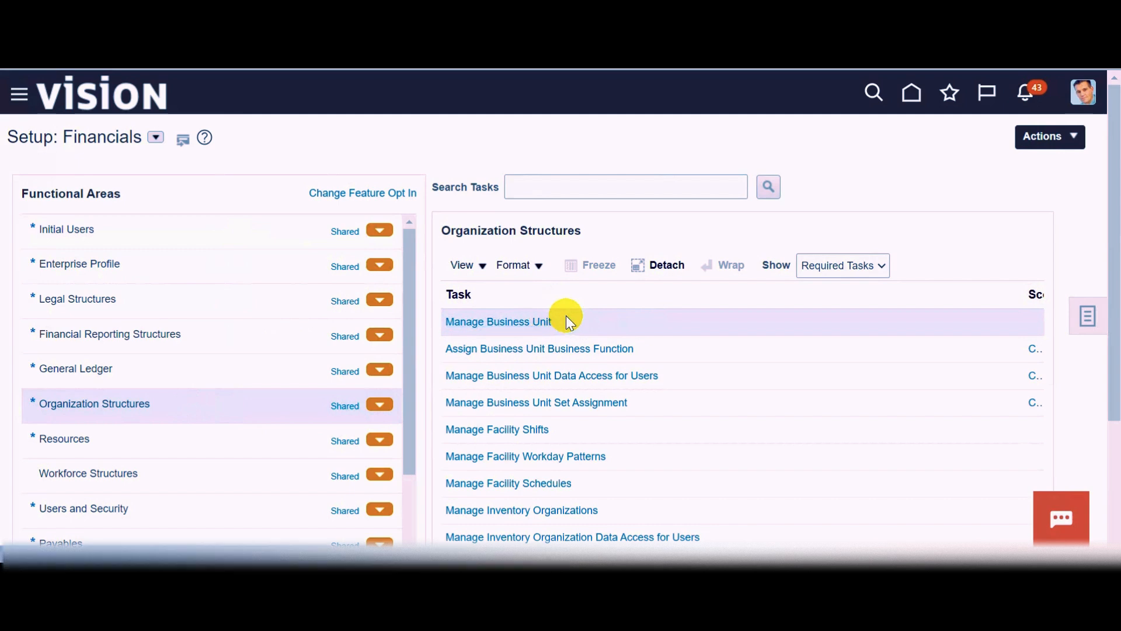
{"action": "mouse_move", "coordinate": [593, 321]}
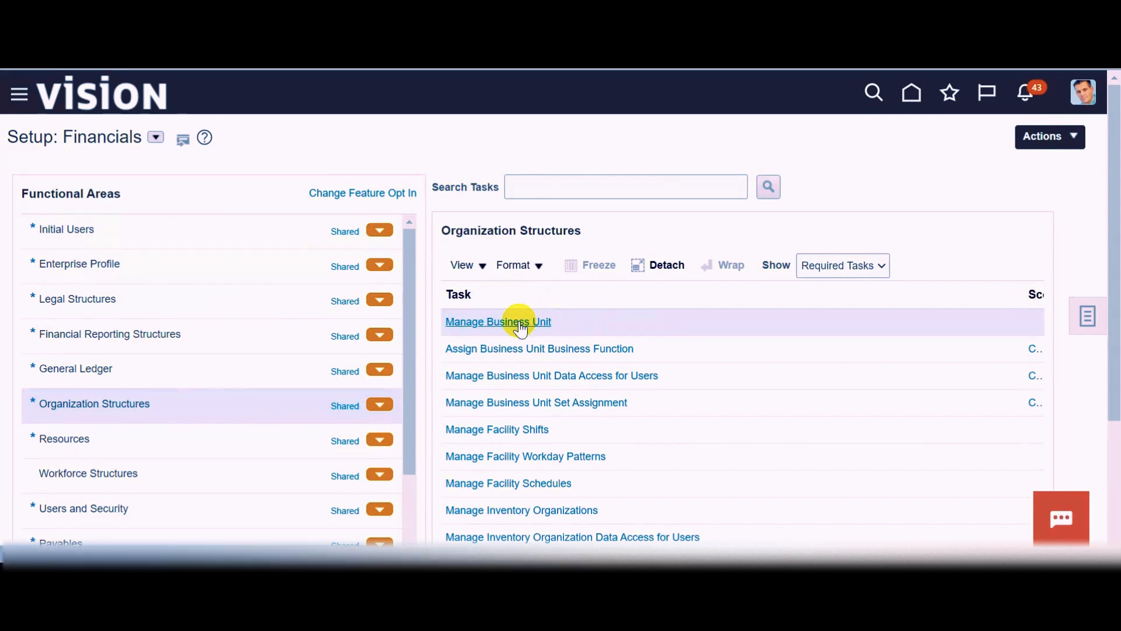
{"action": "left_click", "coordinate": [498, 321]}
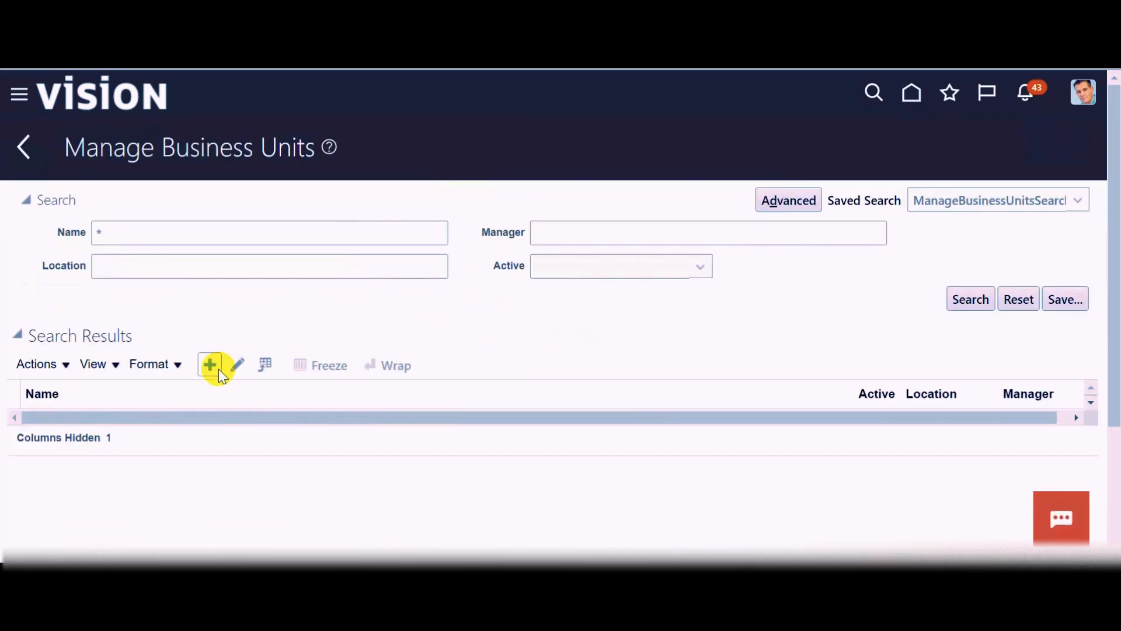
{"action": "left_click", "coordinate": [209, 365]}
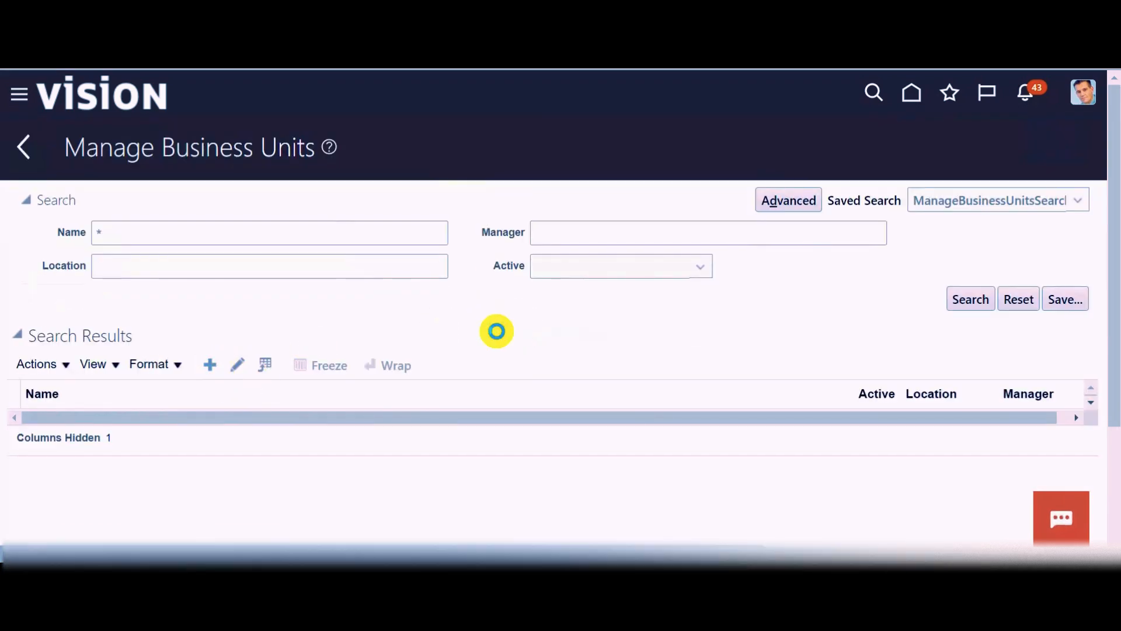
{"action": "left_click", "coordinate": [209, 365]}
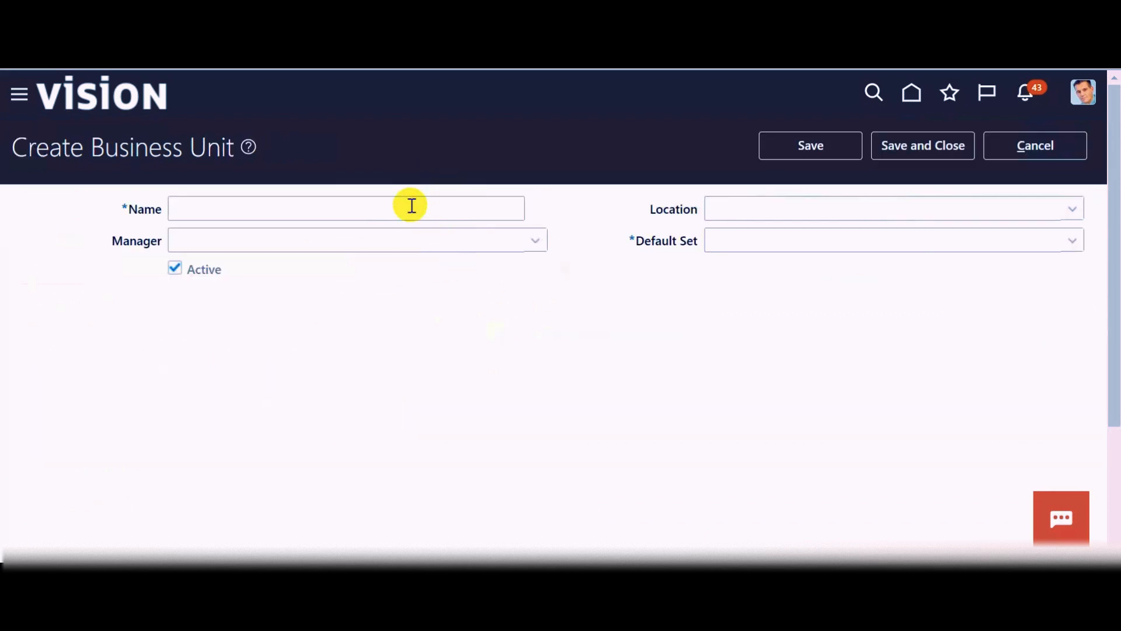
Name the business unit 'Canada Business Unit', set Default Set to COMMON, and save
{"action": "left_click", "coordinate": [346, 208]}
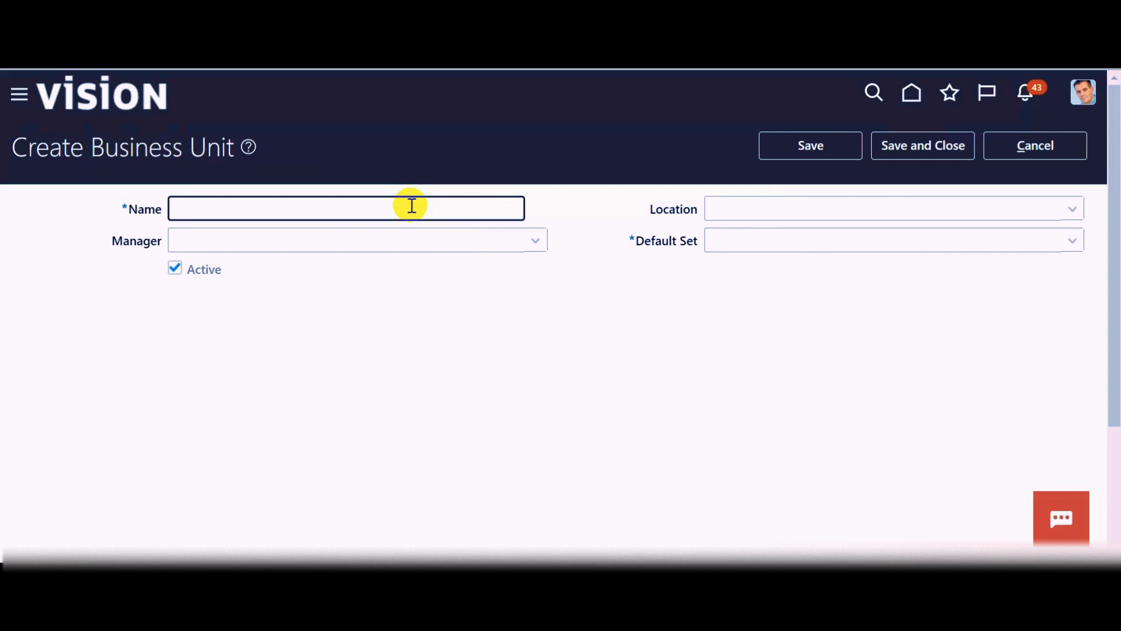
{"action": "type", "text": "Canada Business Unit"}
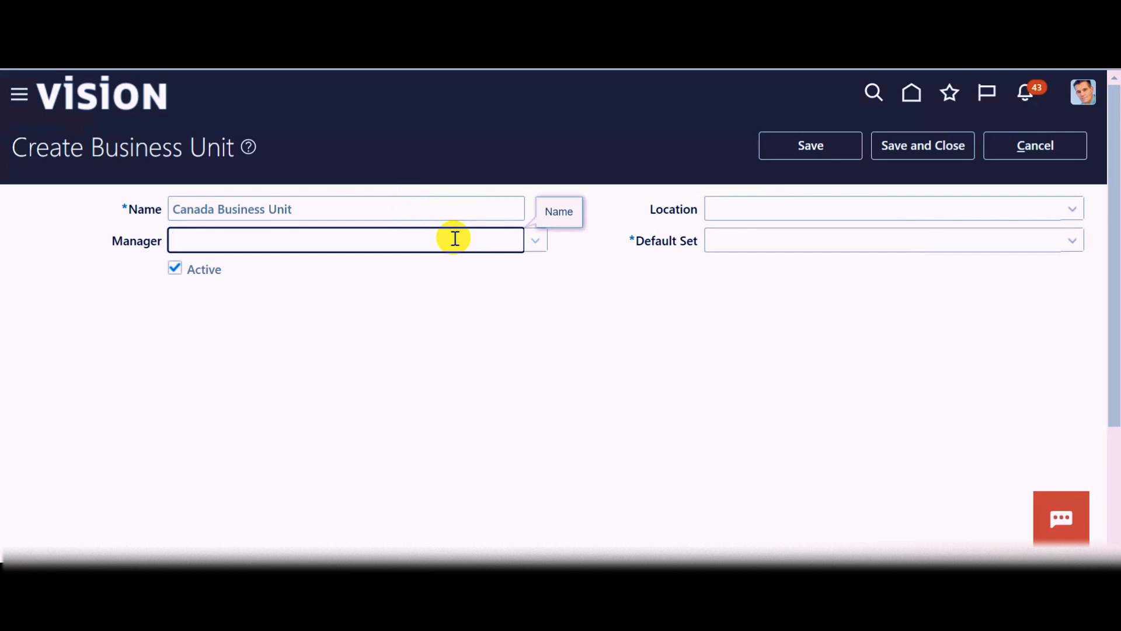
{"action": "mouse_move", "coordinate": [649, 218]}
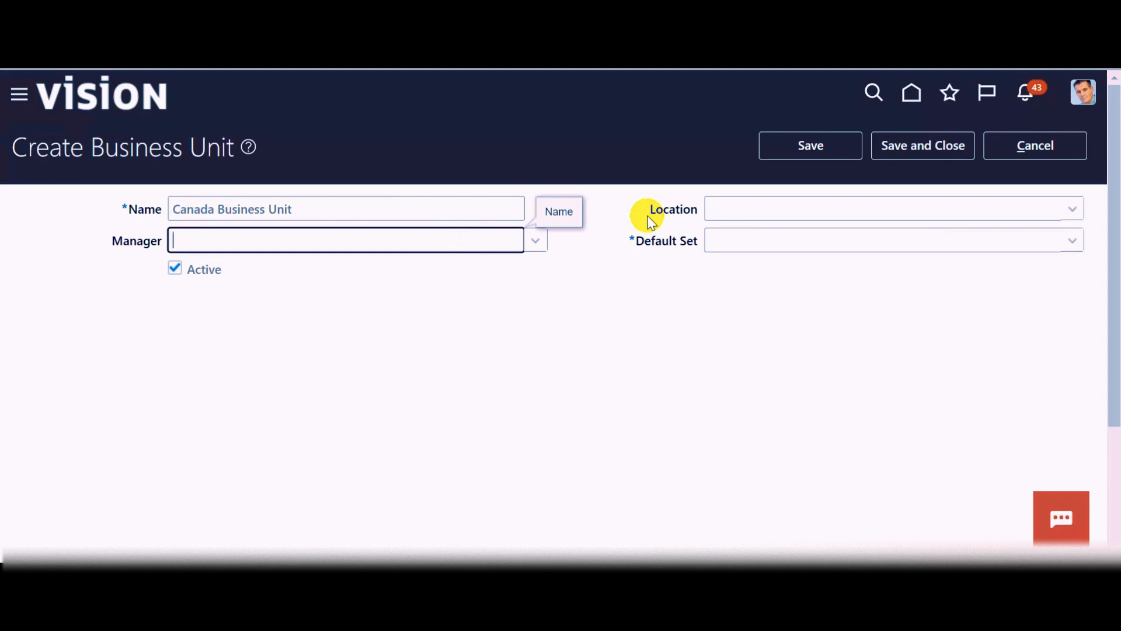
{"action": "mouse_move", "coordinate": [674, 250]}
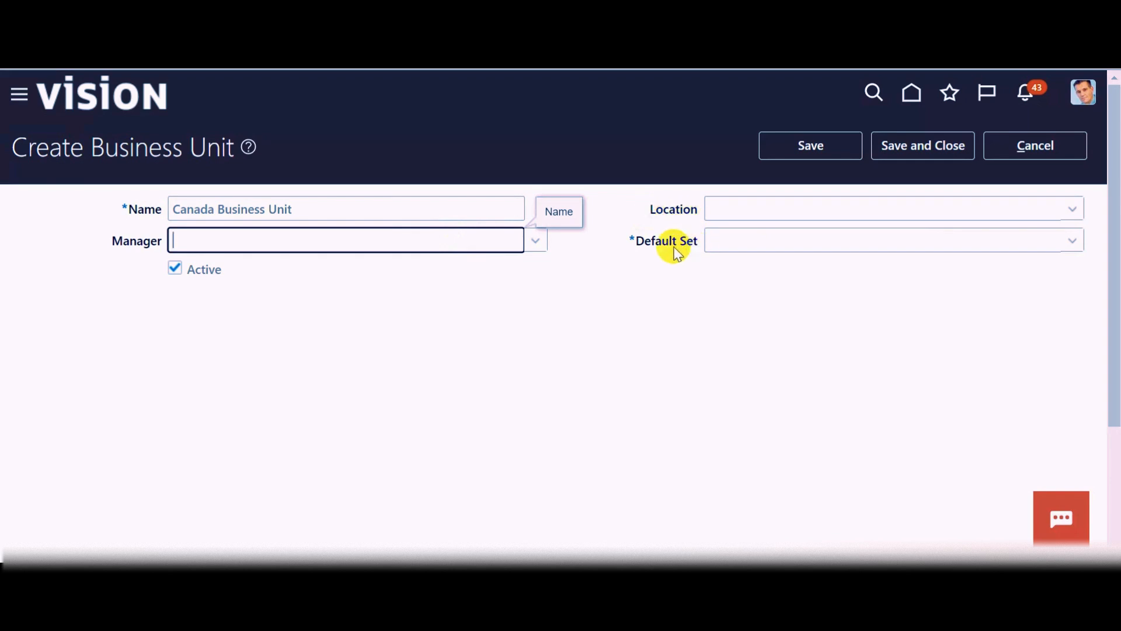
{"action": "mouse_move", "coordinate": [746, 239]}
{"action": "type", "text": "CO"}
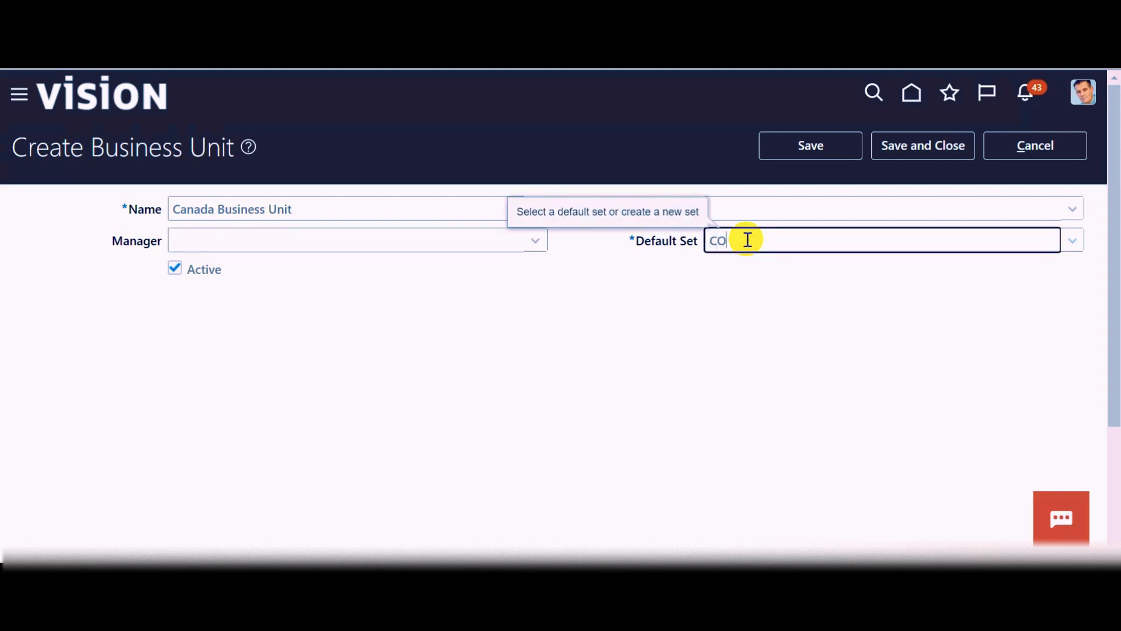
{"action": "type", "text": "MMON"}
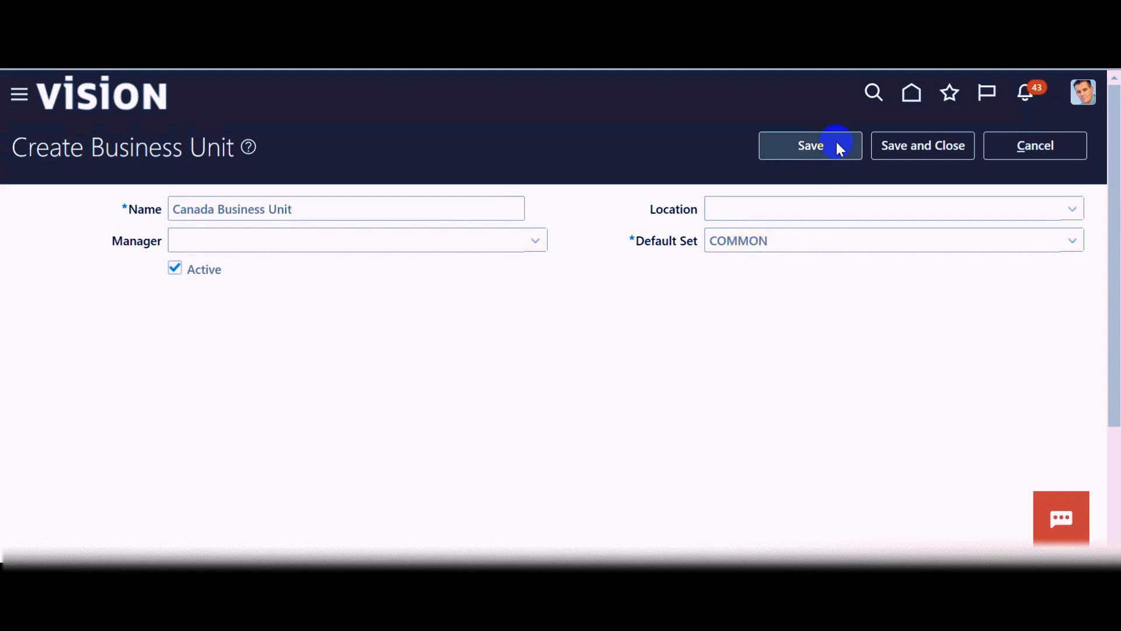
{"action": "left_click", "coordinate": [810, 145]}
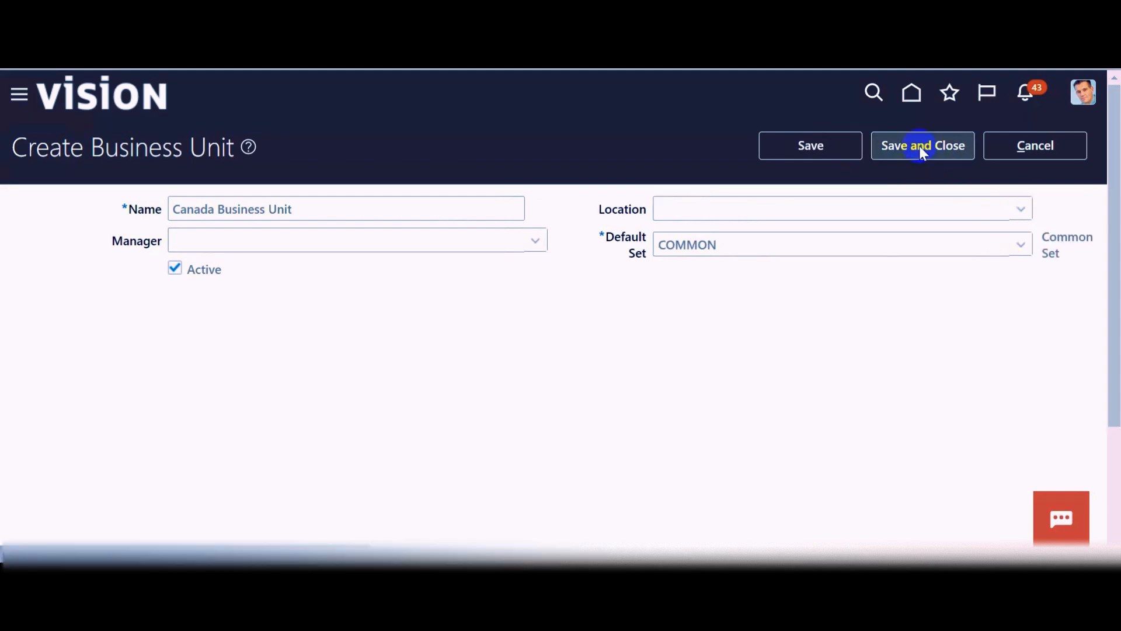
Save and close Canada Business Unit, returning to the Organization Structures tasks
{"action": "left_click", "coordinate": [922, 145]}
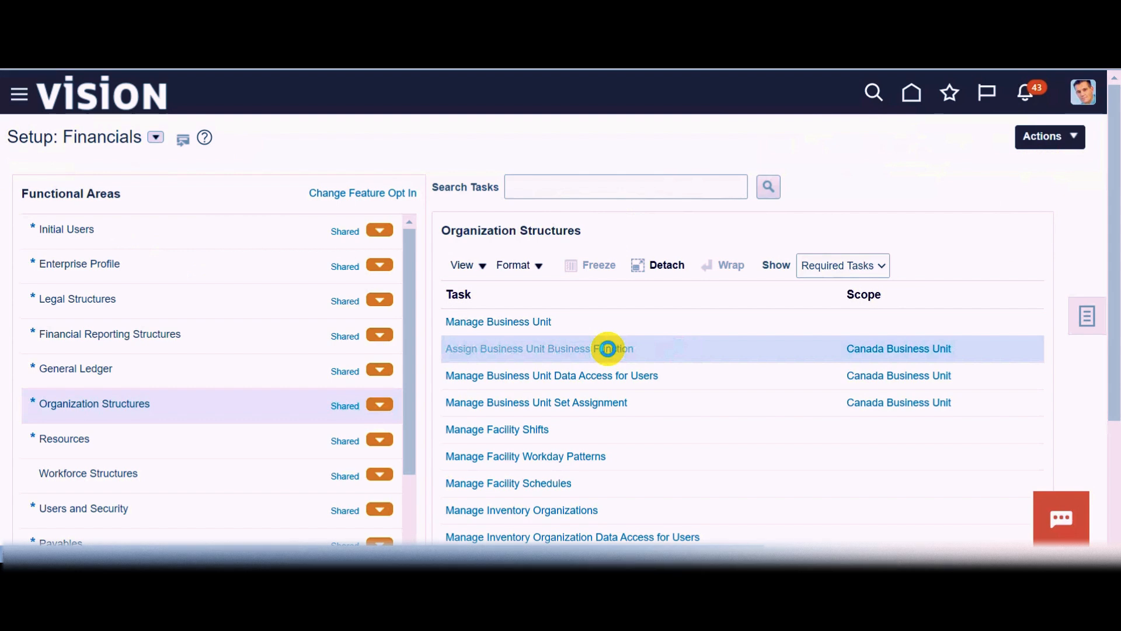
Review the business functions assigned with Canada Primary Ledger and Canada Legal Entity
{"action": "left_click", "coordinate": [537, 348]}
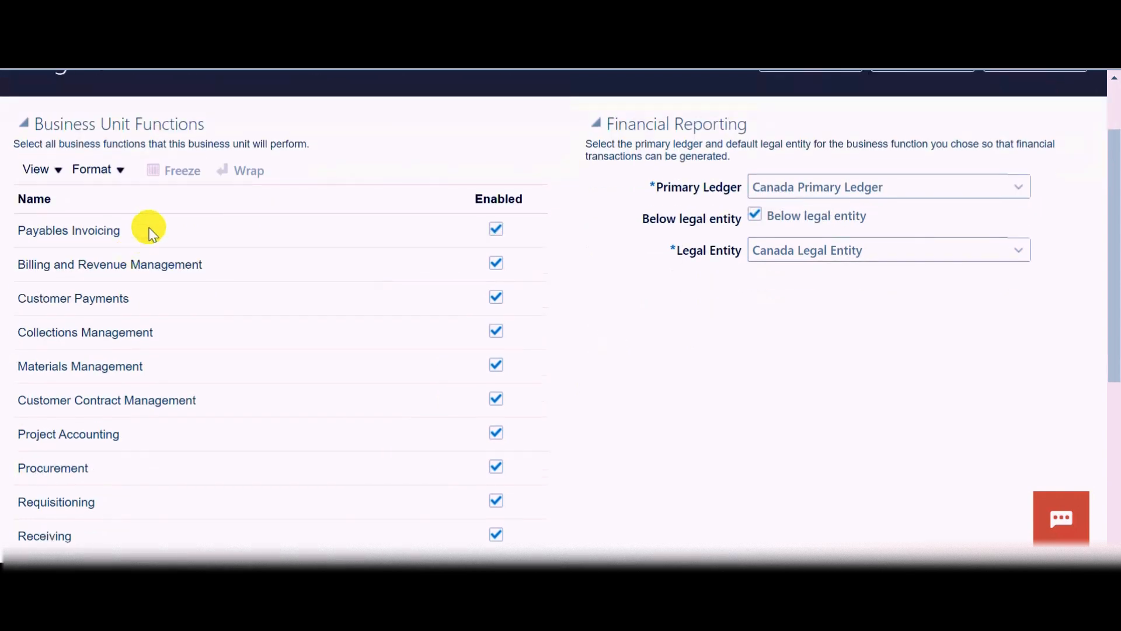
{"action": "scroll", "scroll_direction": "down", "scroll_amount": 3}
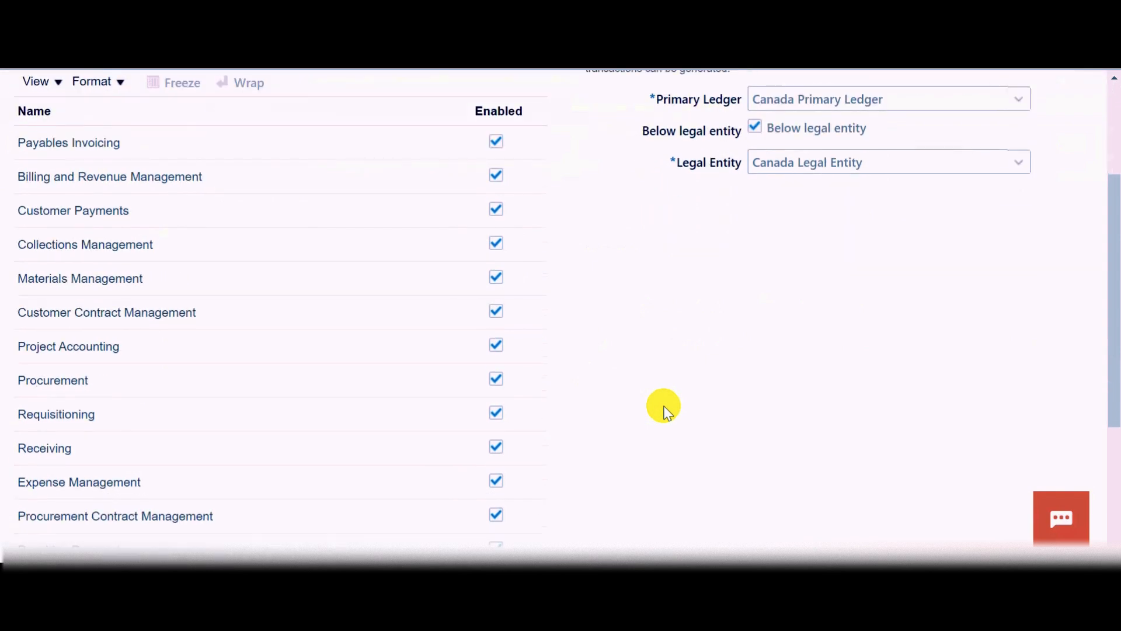
{"action": "scroll", "scroll_direction": "down", "scroll_amount": 3}
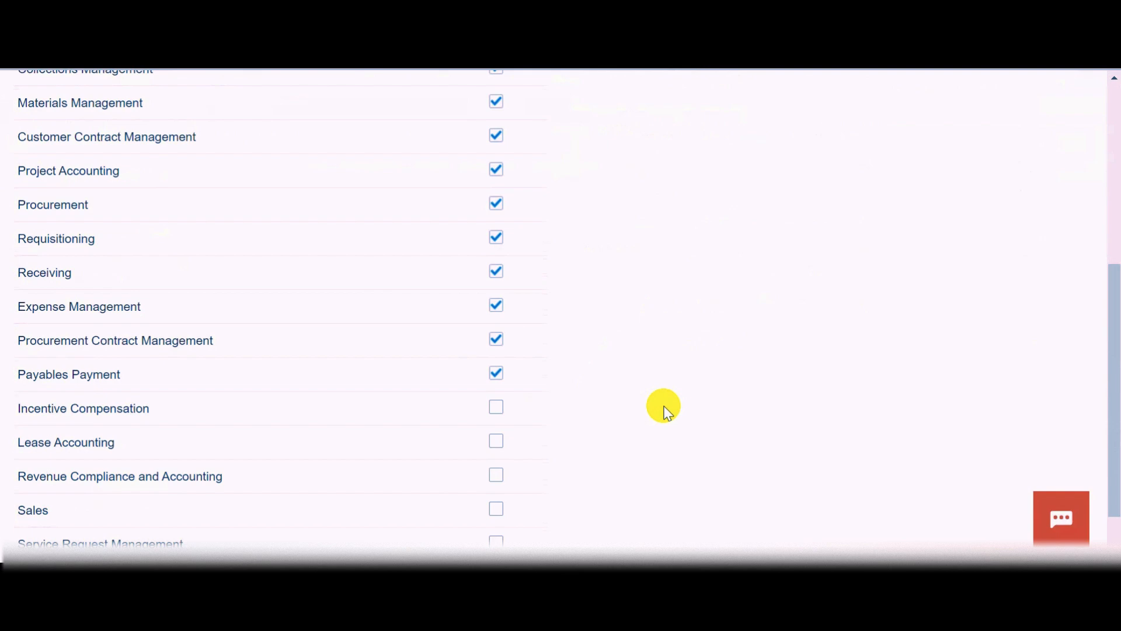
{"action": "scroll", "scroll_direction": "up", "scroll_amount": 3}
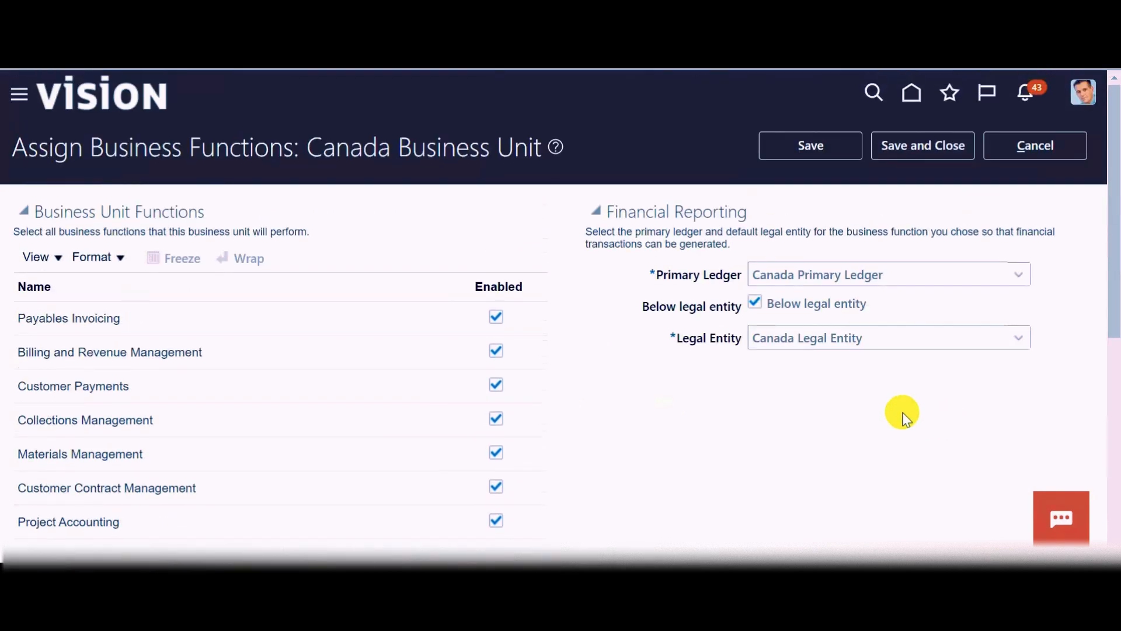
{"action": "mouse_move", "coordinate": [728, 292]}
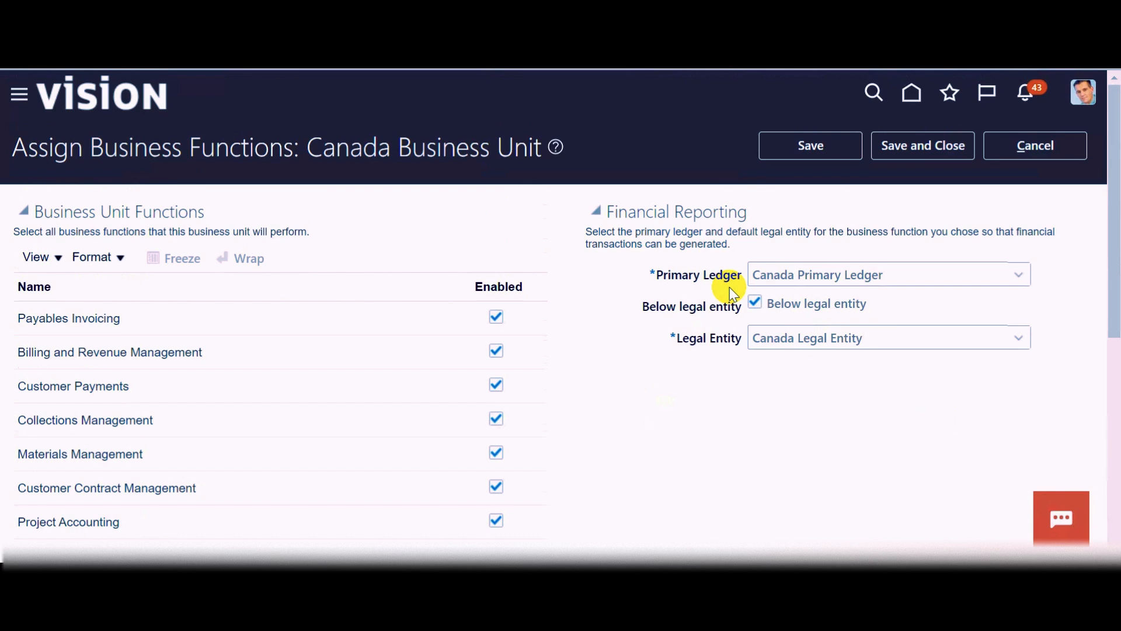
{"action": "mouse_move", "coordinate": [717, 347]}
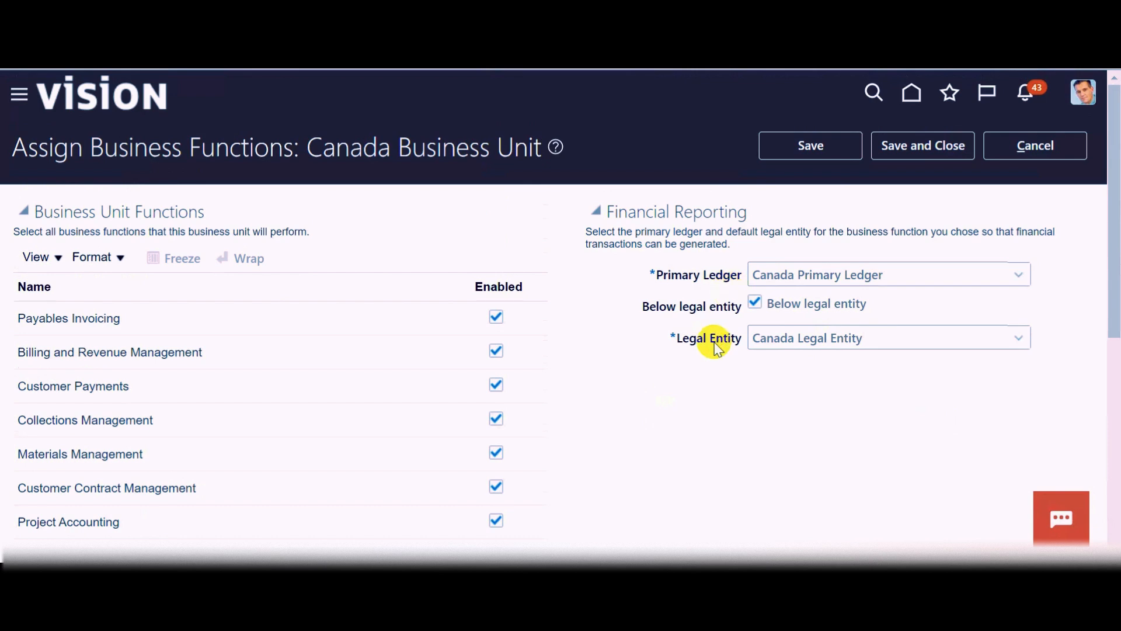
{"action": "mouse_move", "coordinate": [884, 334]}
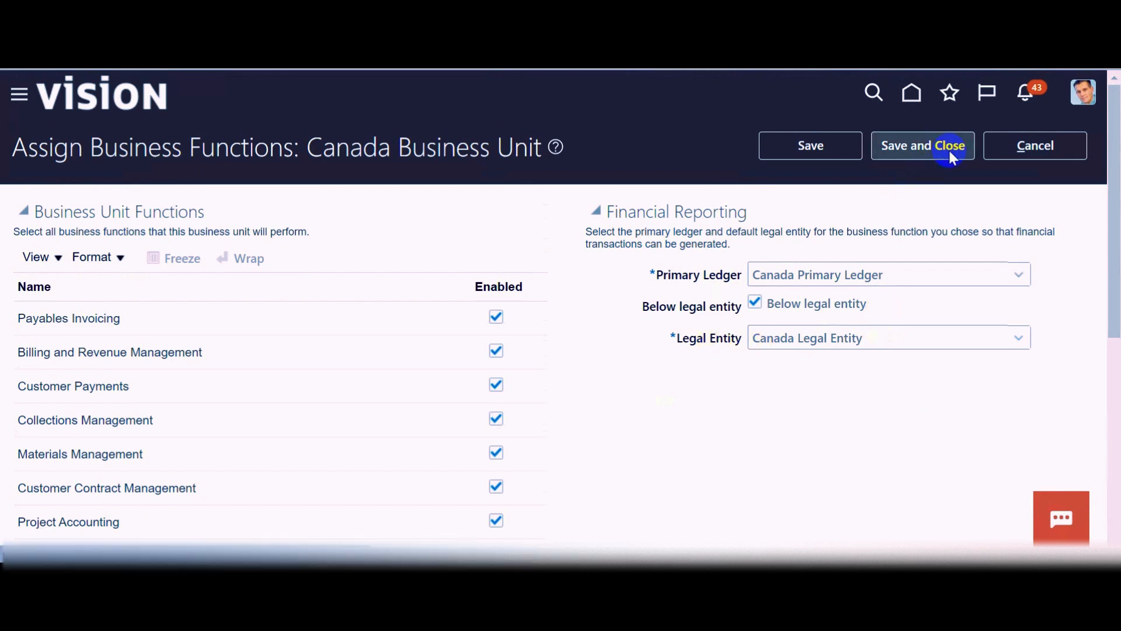
Save and close the business function assignments, accepting the legal entity warning
{"action": "left_click", "coordinate": [921, 145]}
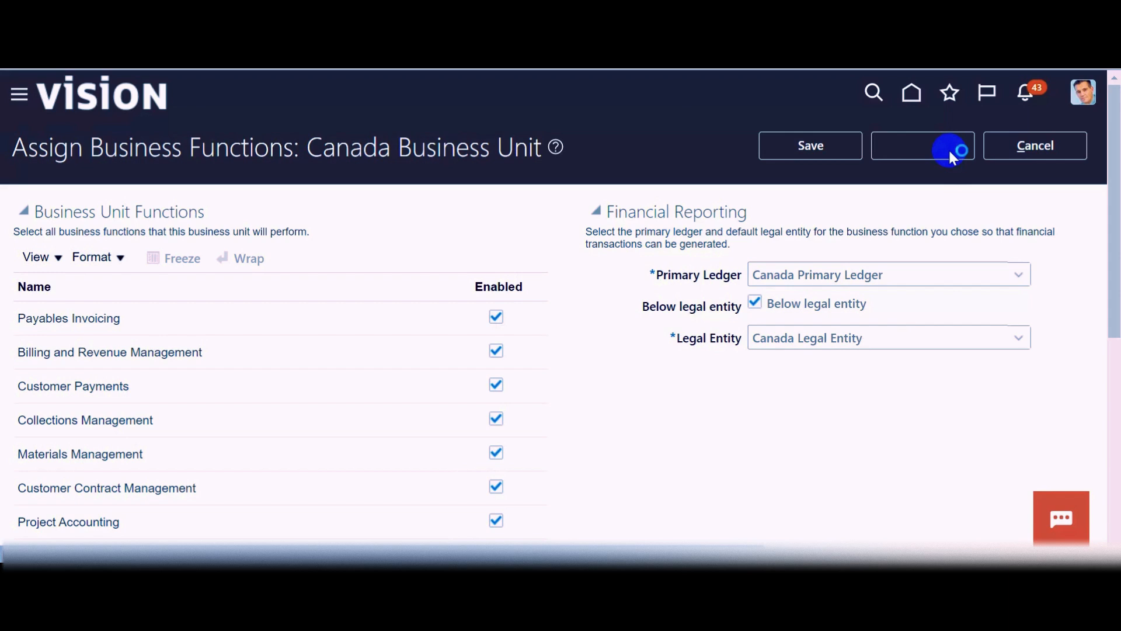
{"action": "left_click", "coordinate": [922, 144]}
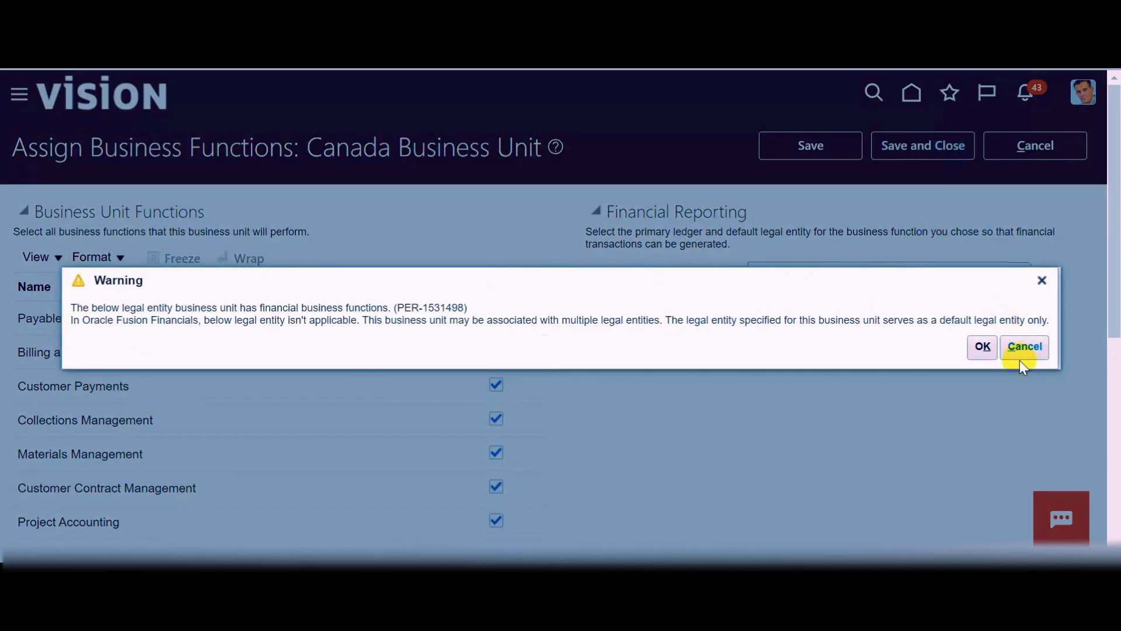
{"action": "left_click", "coordinate": [982, 347]}
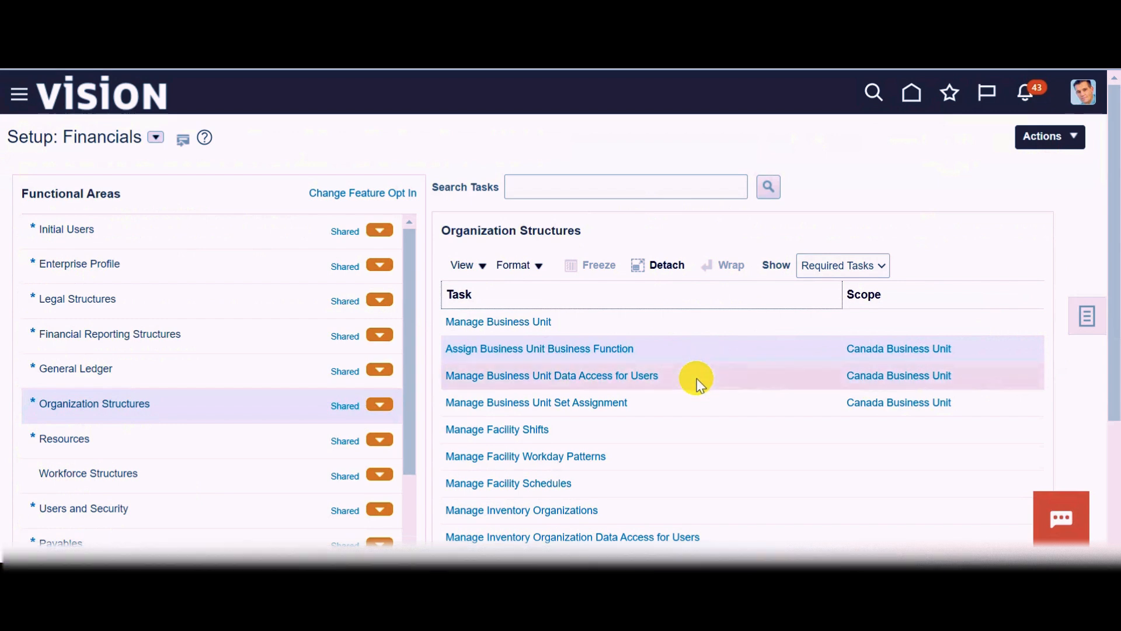
{"action": "mouse_move", "coordinate": [620, 378]}
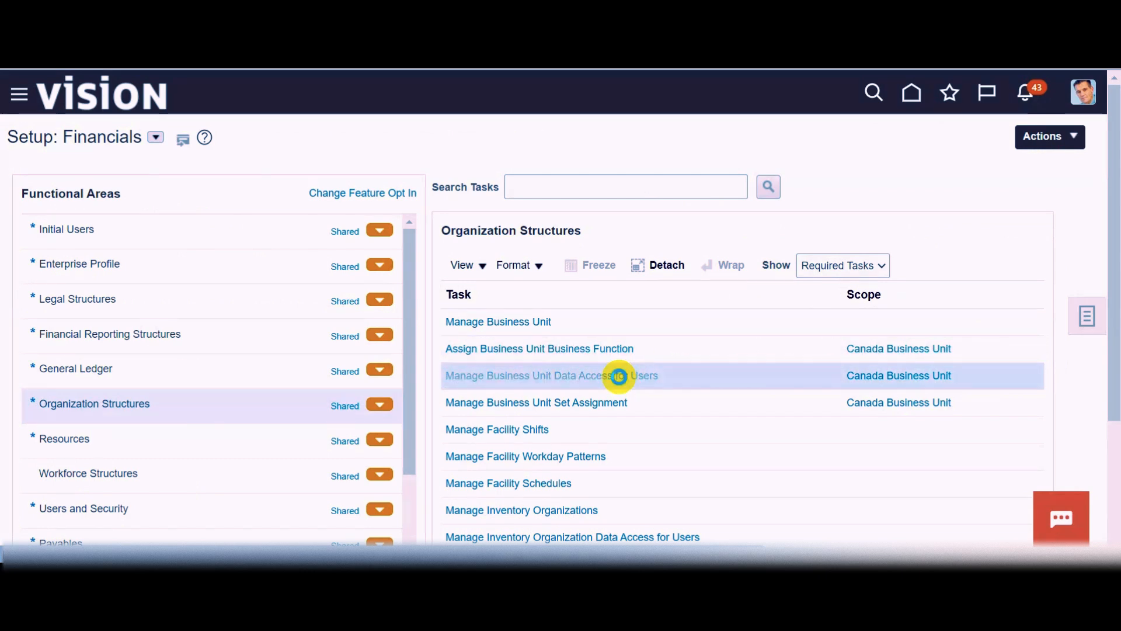
Bring up Manage Business Unit Data Access for Users for Canada Business Unit
{"action": "left_click", "coordinate": [551, 375]}
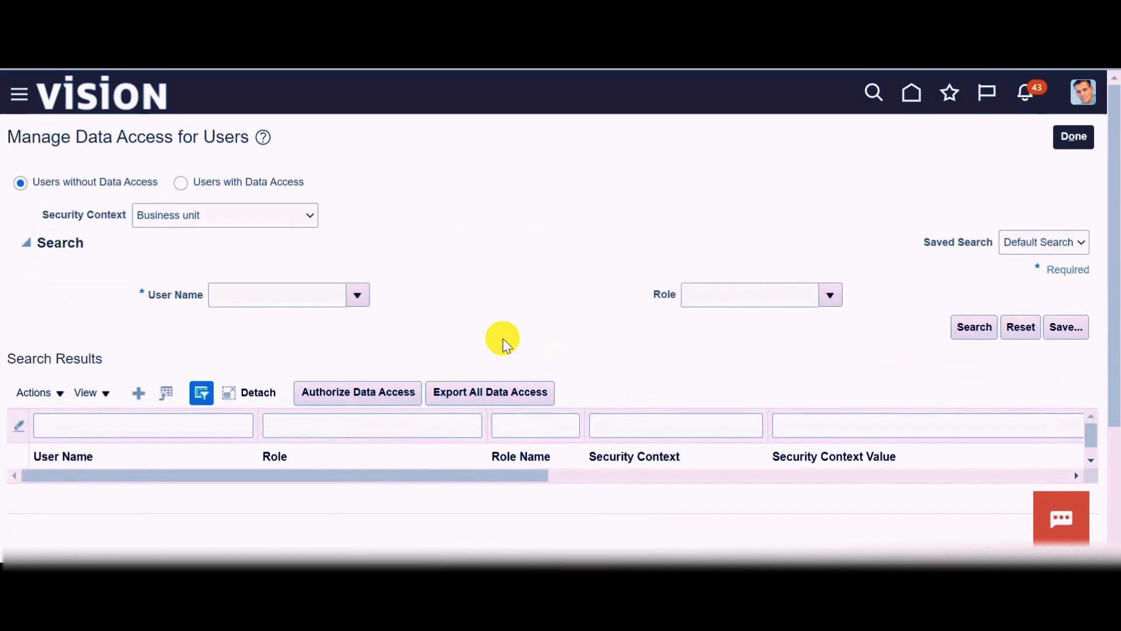
{"action": "mouse_move", "coordinate": [114, 347]}
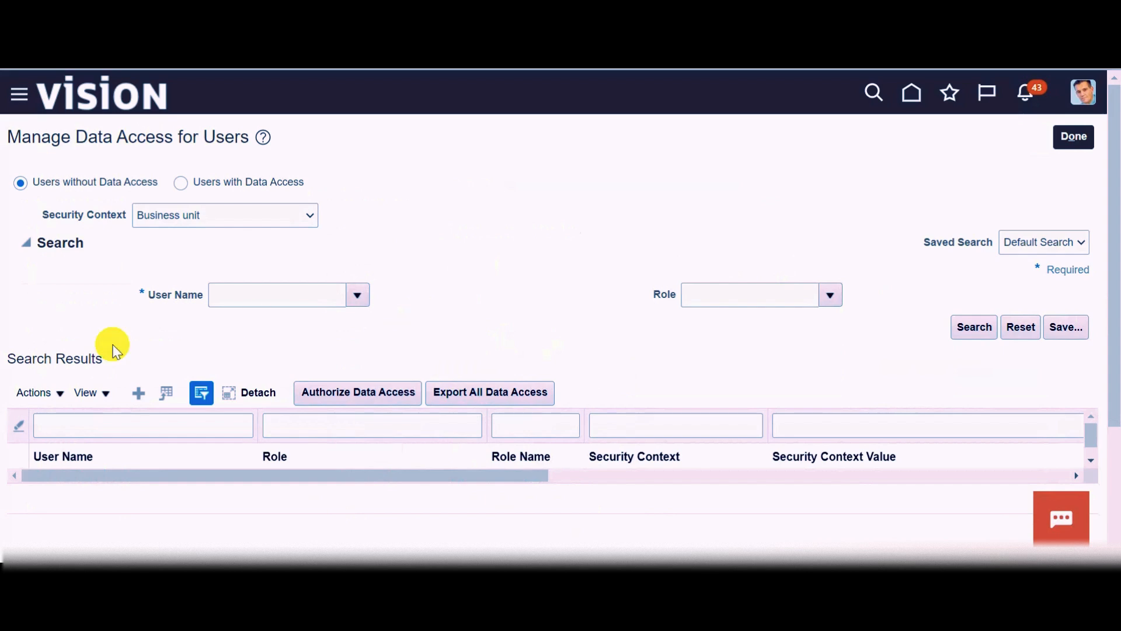
{"action": "mouse_move", "coordinate": [523, 335]}
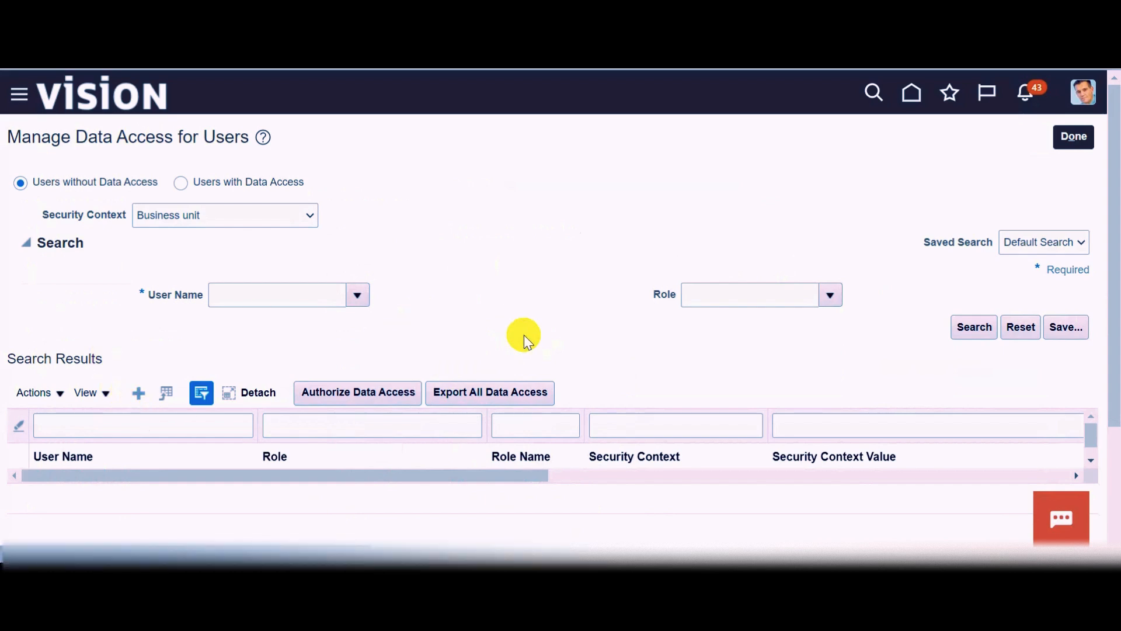
Start a data access record for user CASEY.BROWN with the Accounts Payable role
{"action": "left_click", "coordinate": [138, 392]}
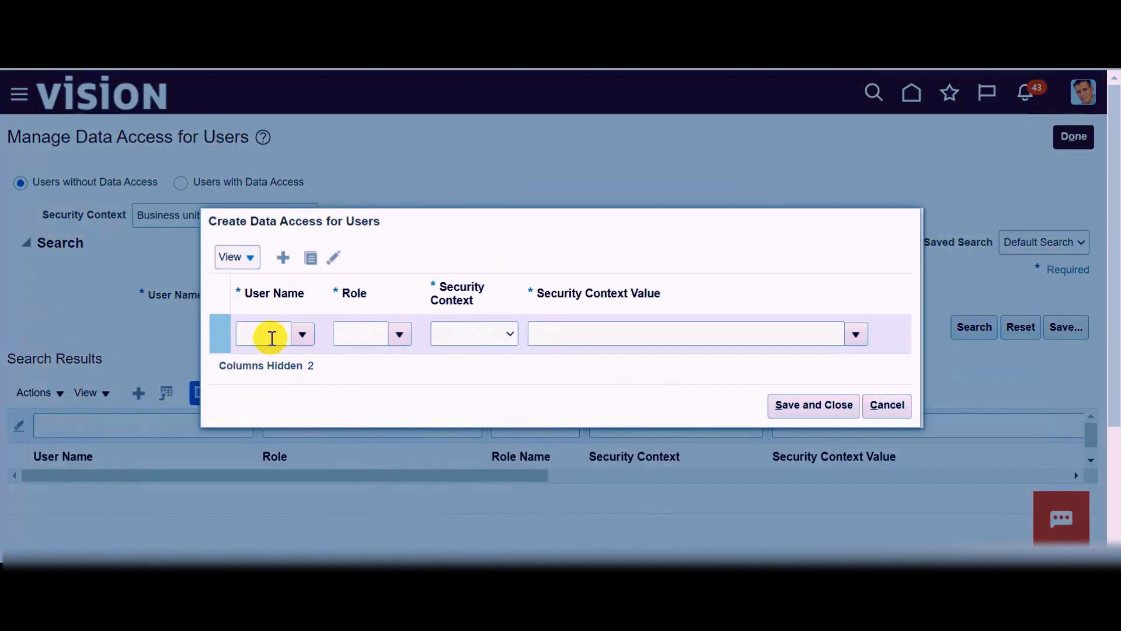
{"action": "type", "text": "casey.brow"}
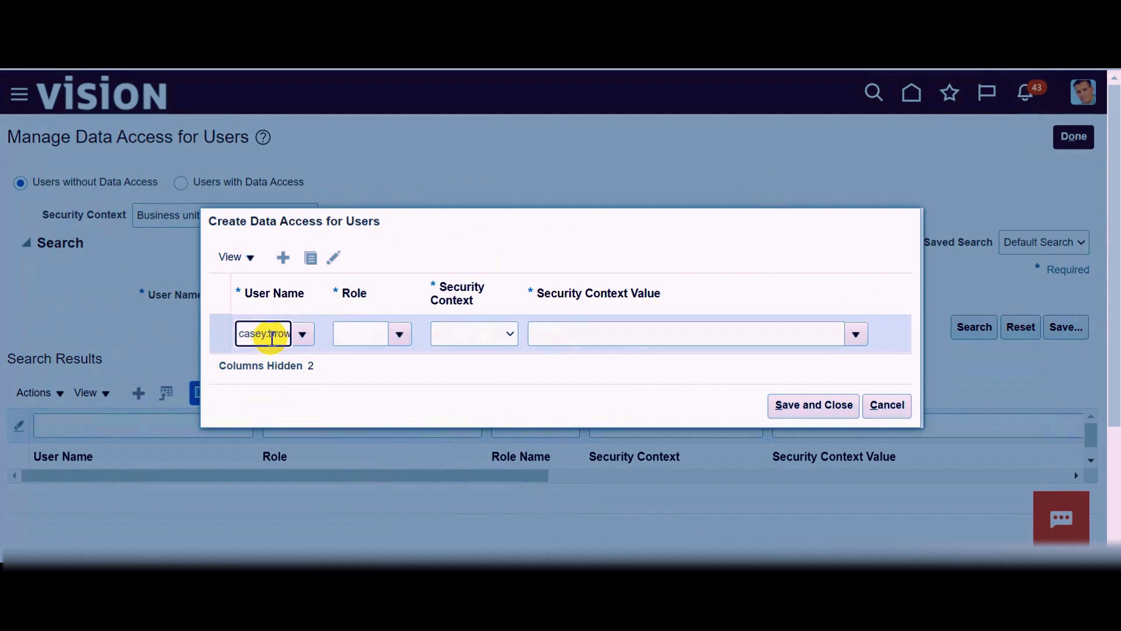
{"action": "type", "text": "CASEY.BR"}
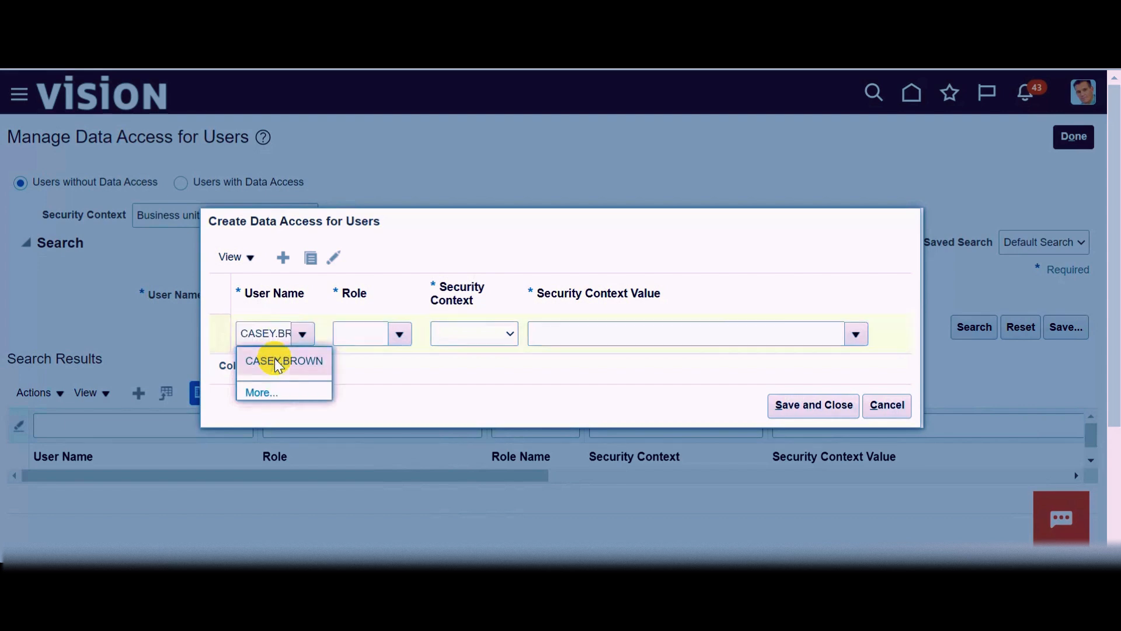
{"action": "left_click", "coordinate": [284, 361]}
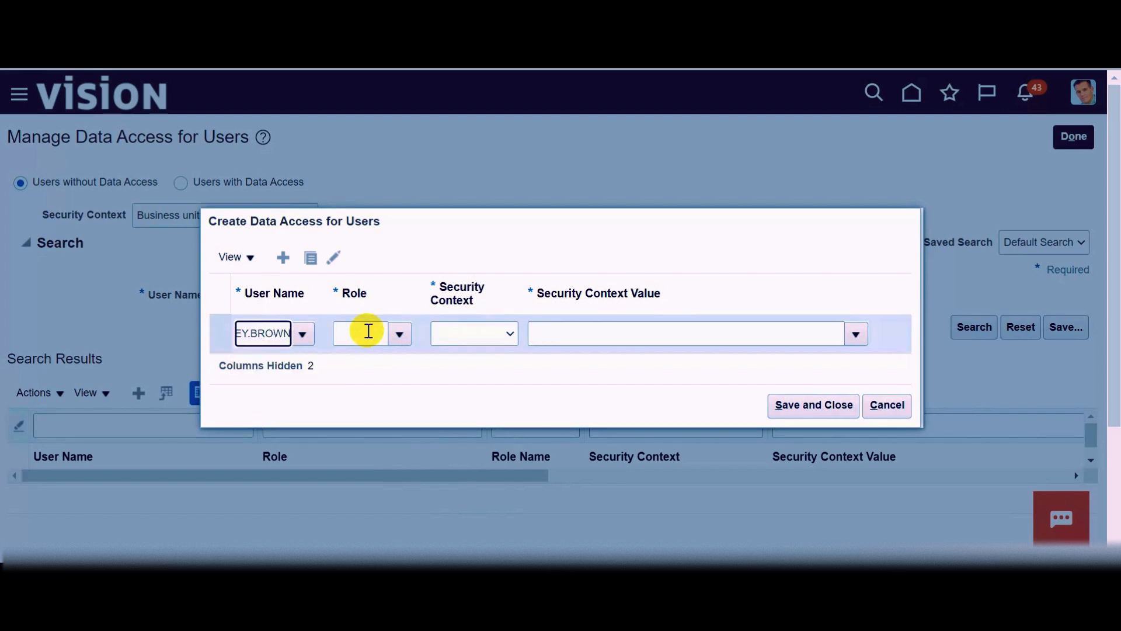
{"action": "type", "text": "Acco"}
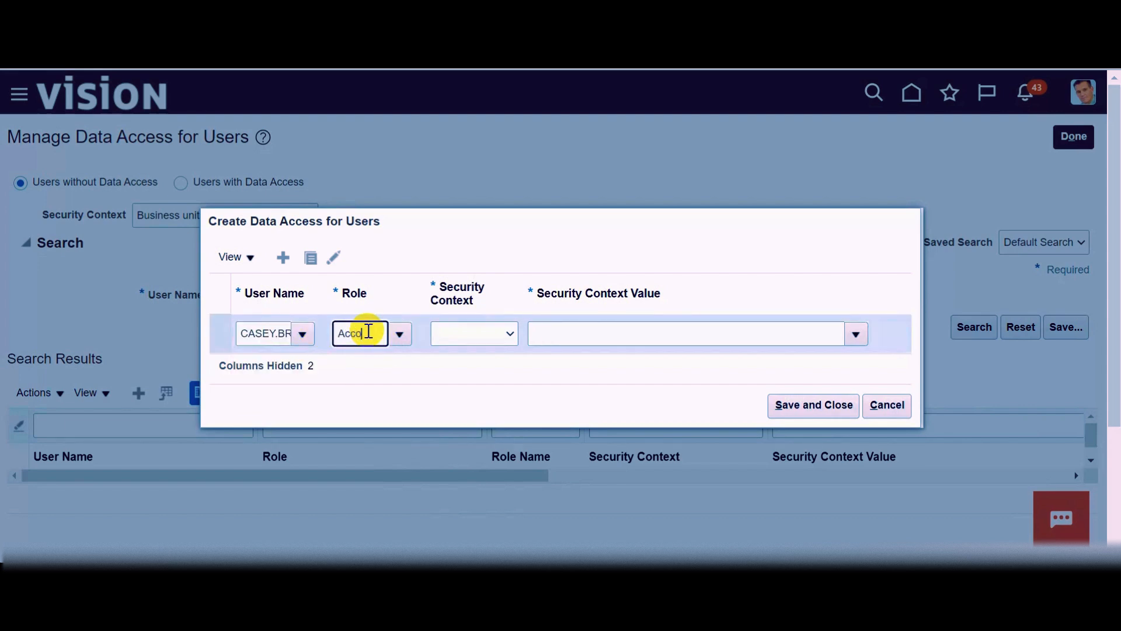
{"action": "type", "text": "Accounts p"}
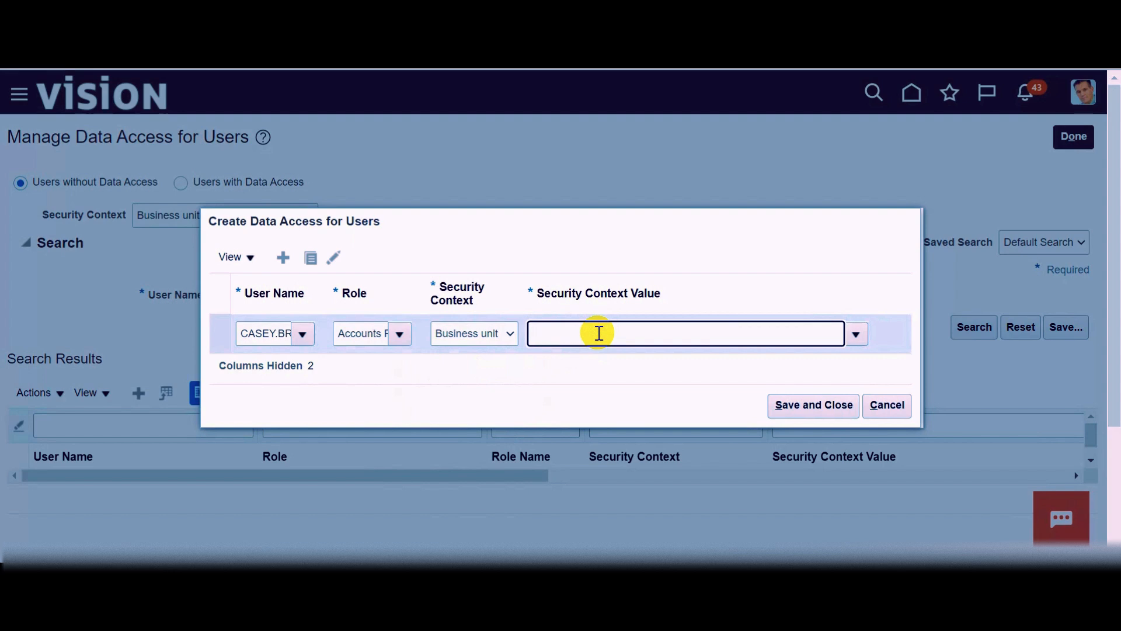
Set the business unit value to Canada Business Unit and save the data access
{"action": "type", "text": "Ca"}
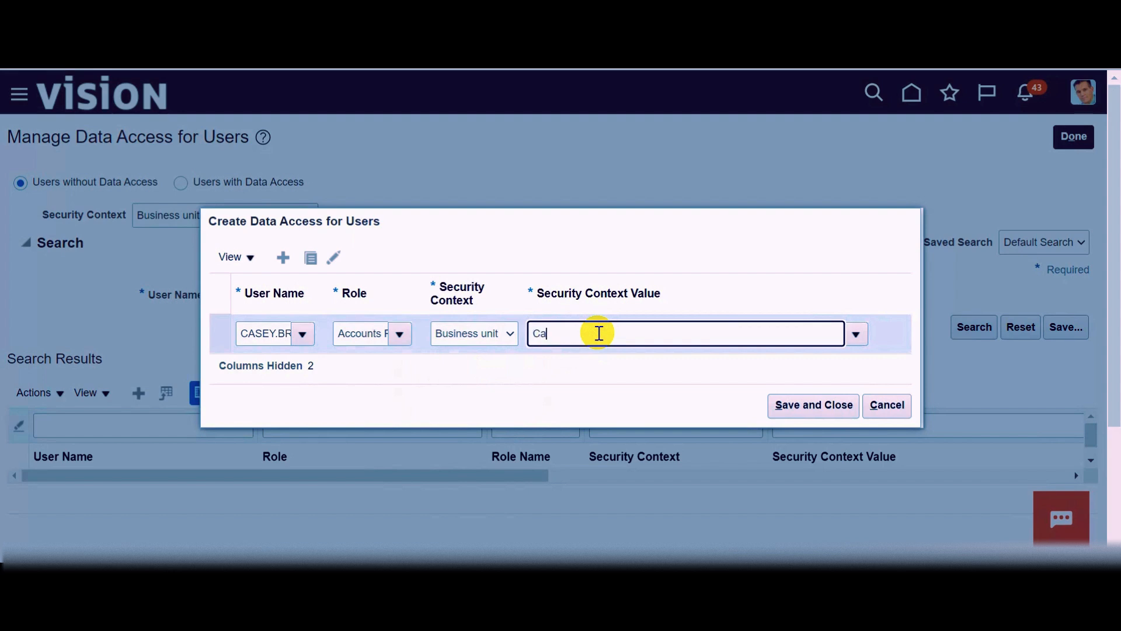
{"action": "type", "text": "nada Business Unit"}
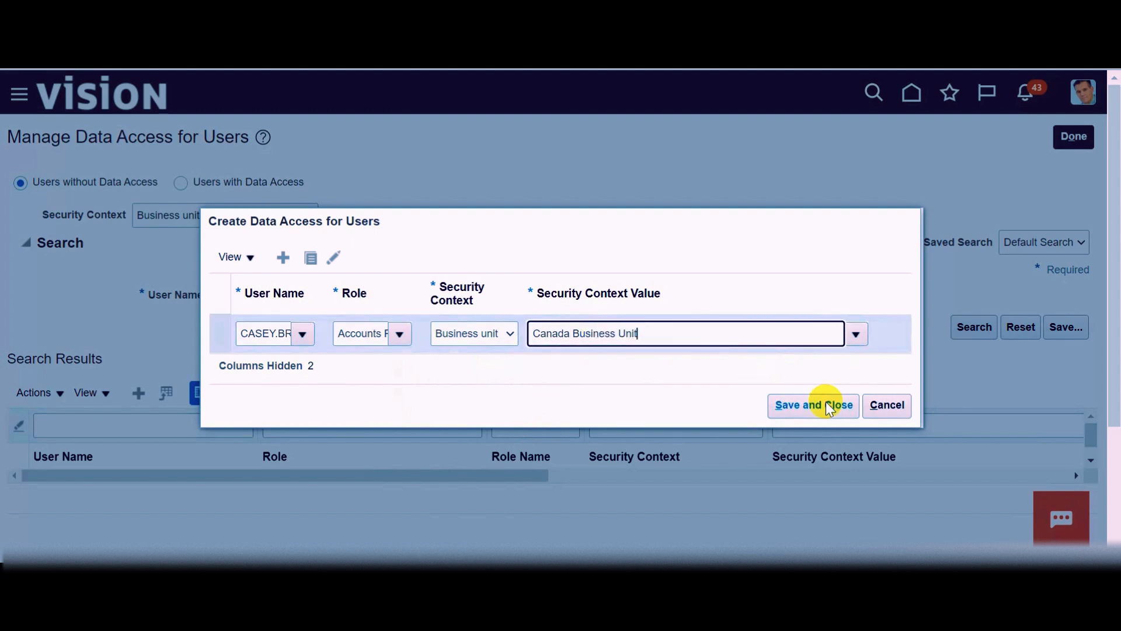
{"action": "left_click", "coordinate": [812, 405]}
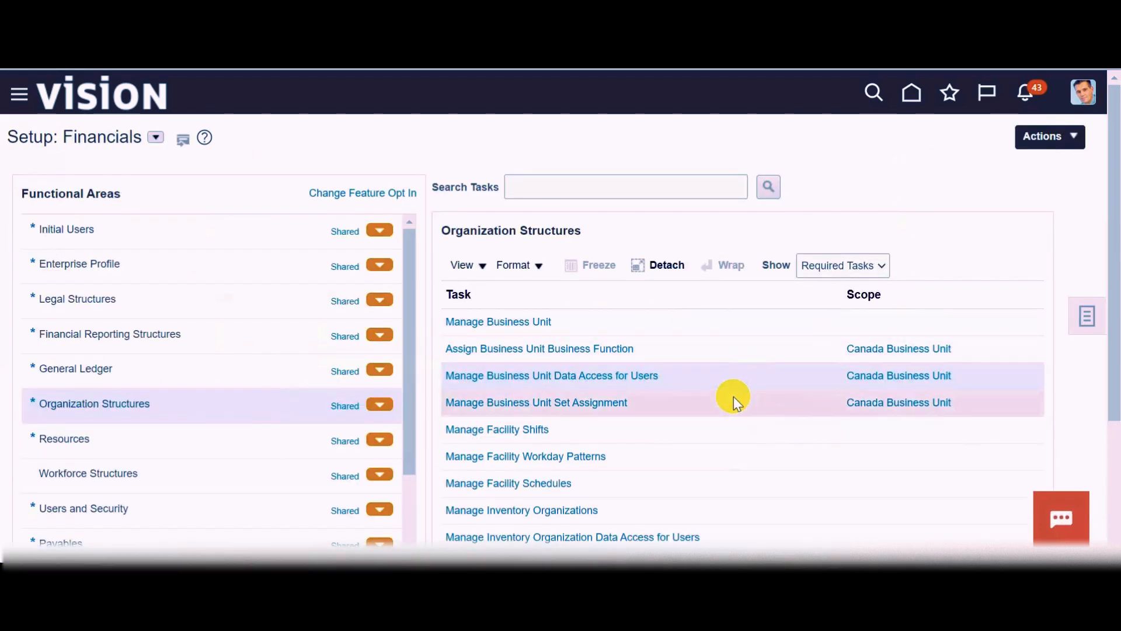
{"action": "mouse_move", "coordinate": [704, 407]}
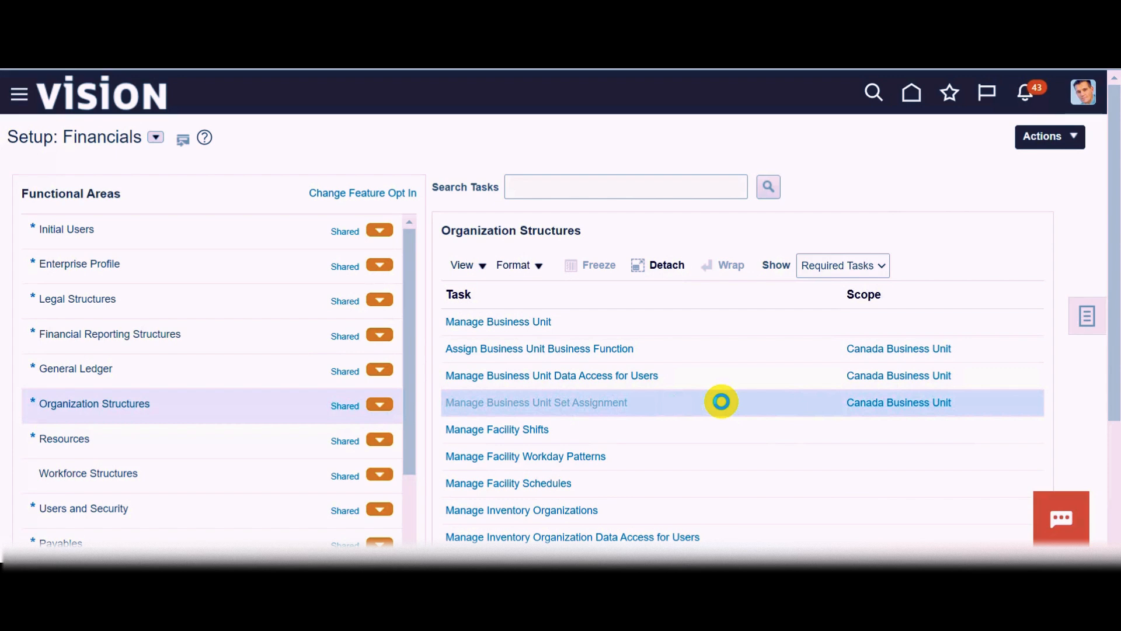
Bring up Manage Business Unit Set Assignment for Canada Business Unit
{"action": "left_click", "coordinate": [536, 402]}
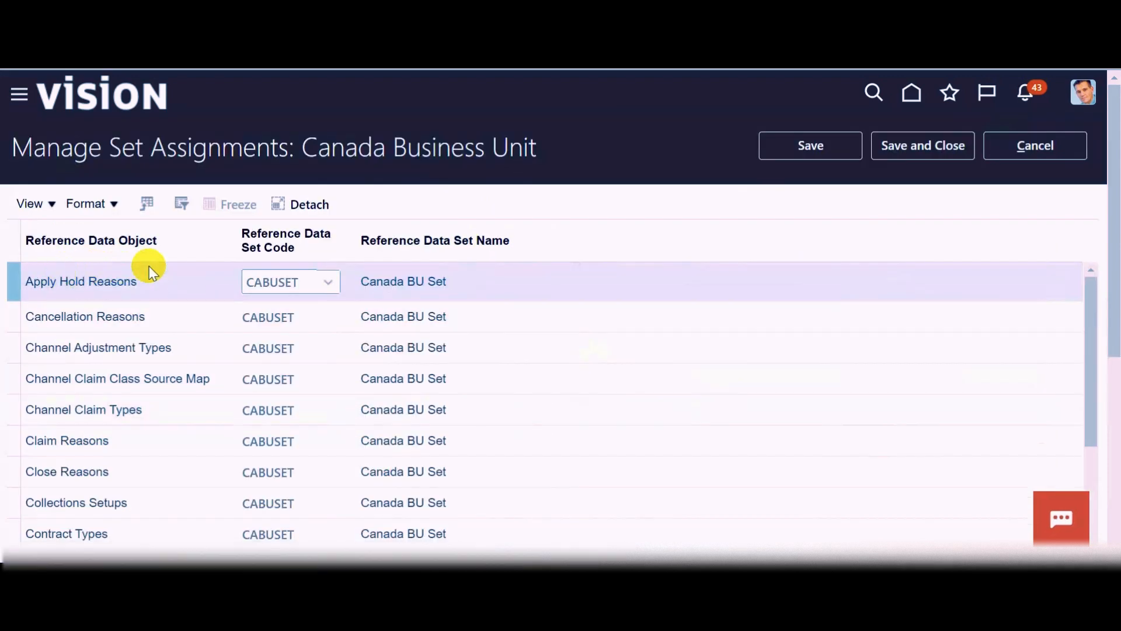
{"action": "mouse_move", "coordinate": [168, 272]}
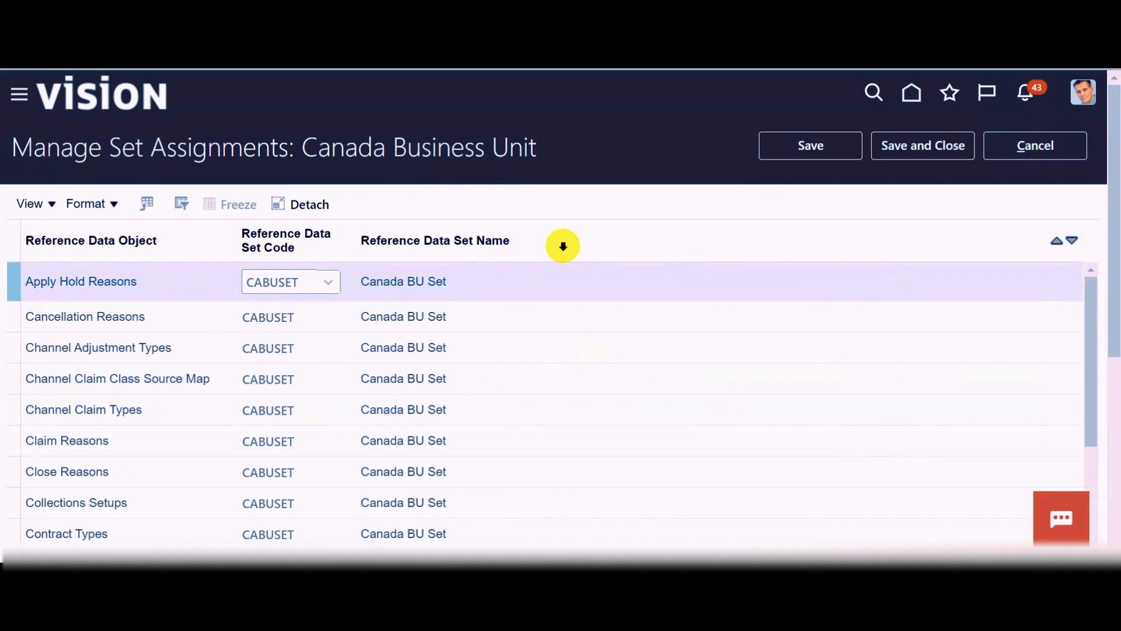
{"action": "mouse_move", "coordinate": [580, 222]}
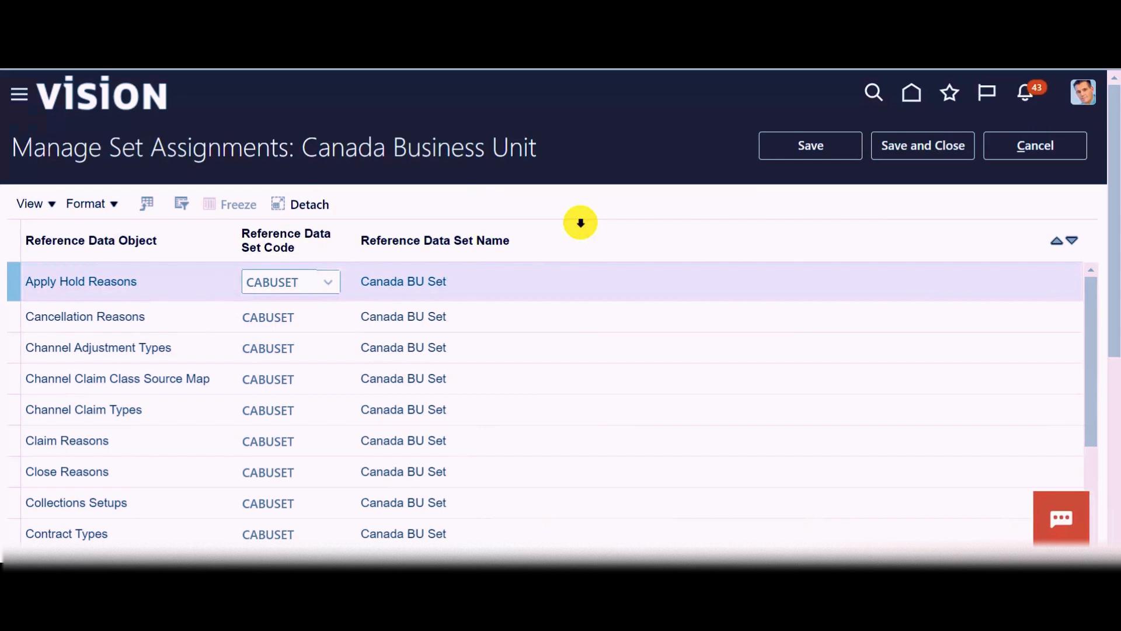
{"action": "mouse_move", "coordinate": [657, 245]}
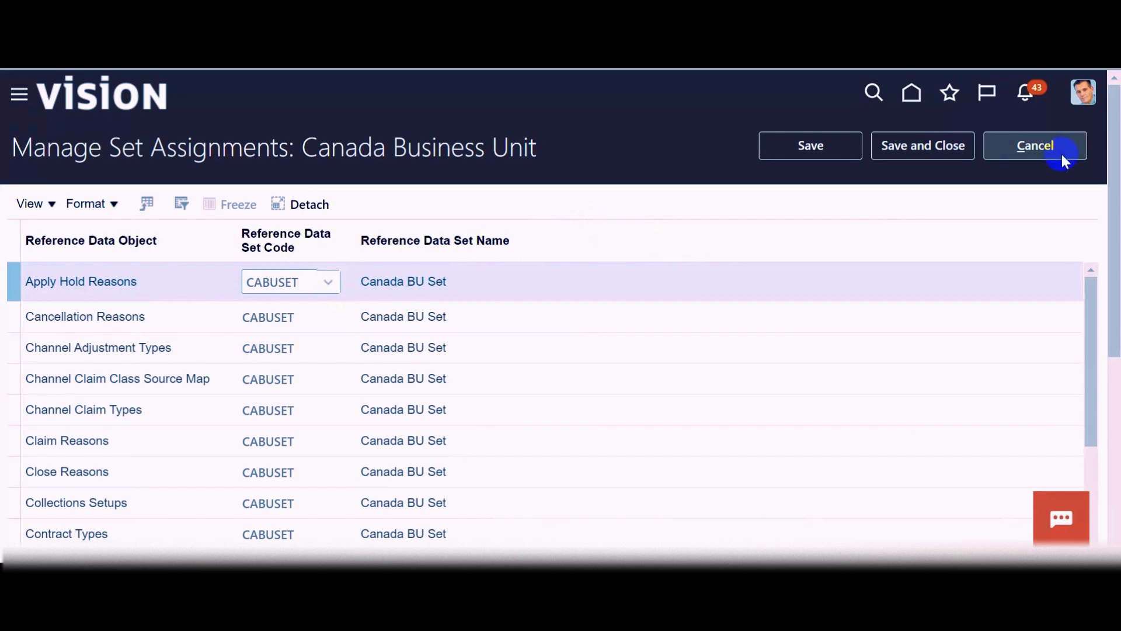
Keep CABUSET assignments for Canada Business Unit, save and close back to the setup tasks
{"action": "left_click", "coordinate": [922, 145]}
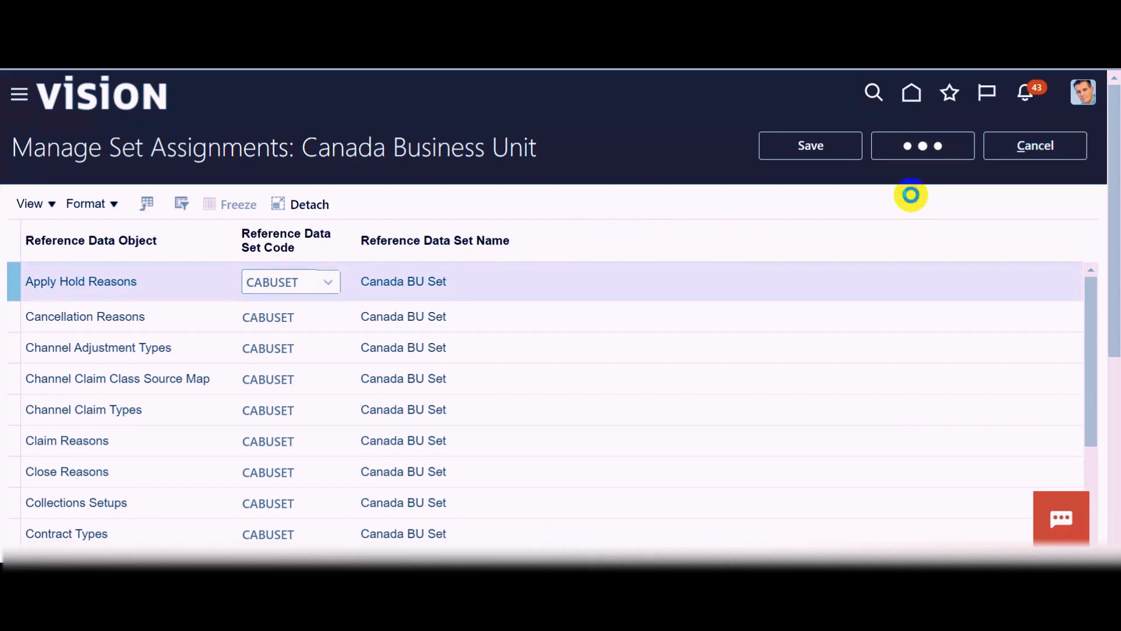
{"action": "left_click", "coordinate": [1033, 145]}
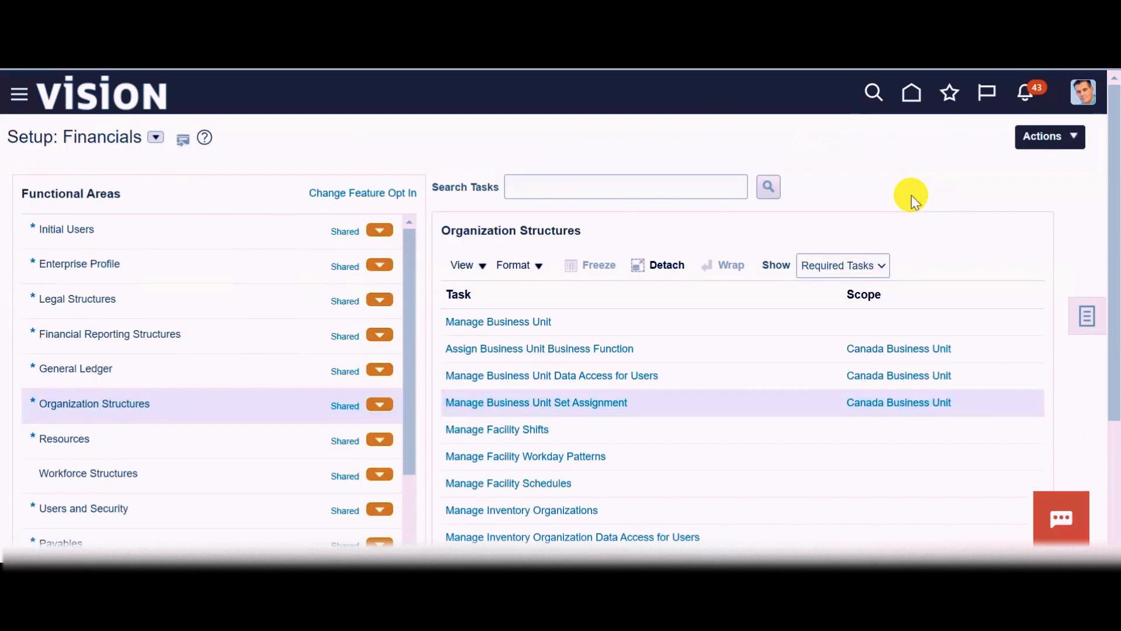